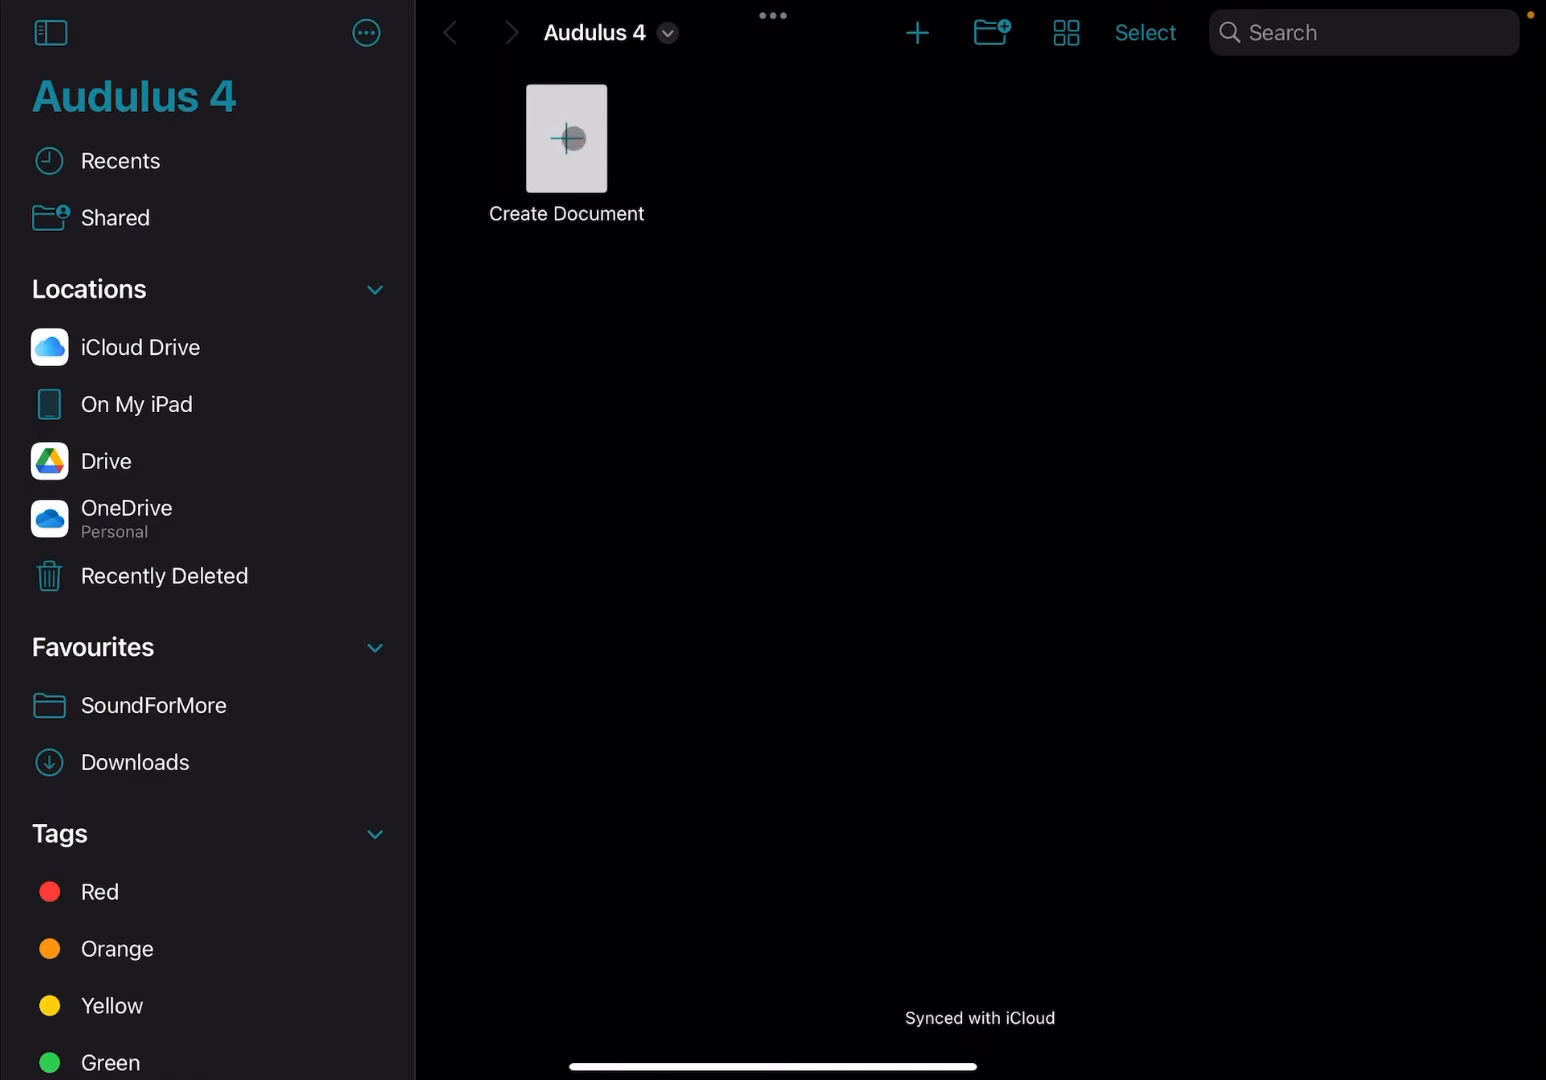
Create a new Audulus document from the Empty Patch template in the Audulus 4 folder
left_click(566, 138)
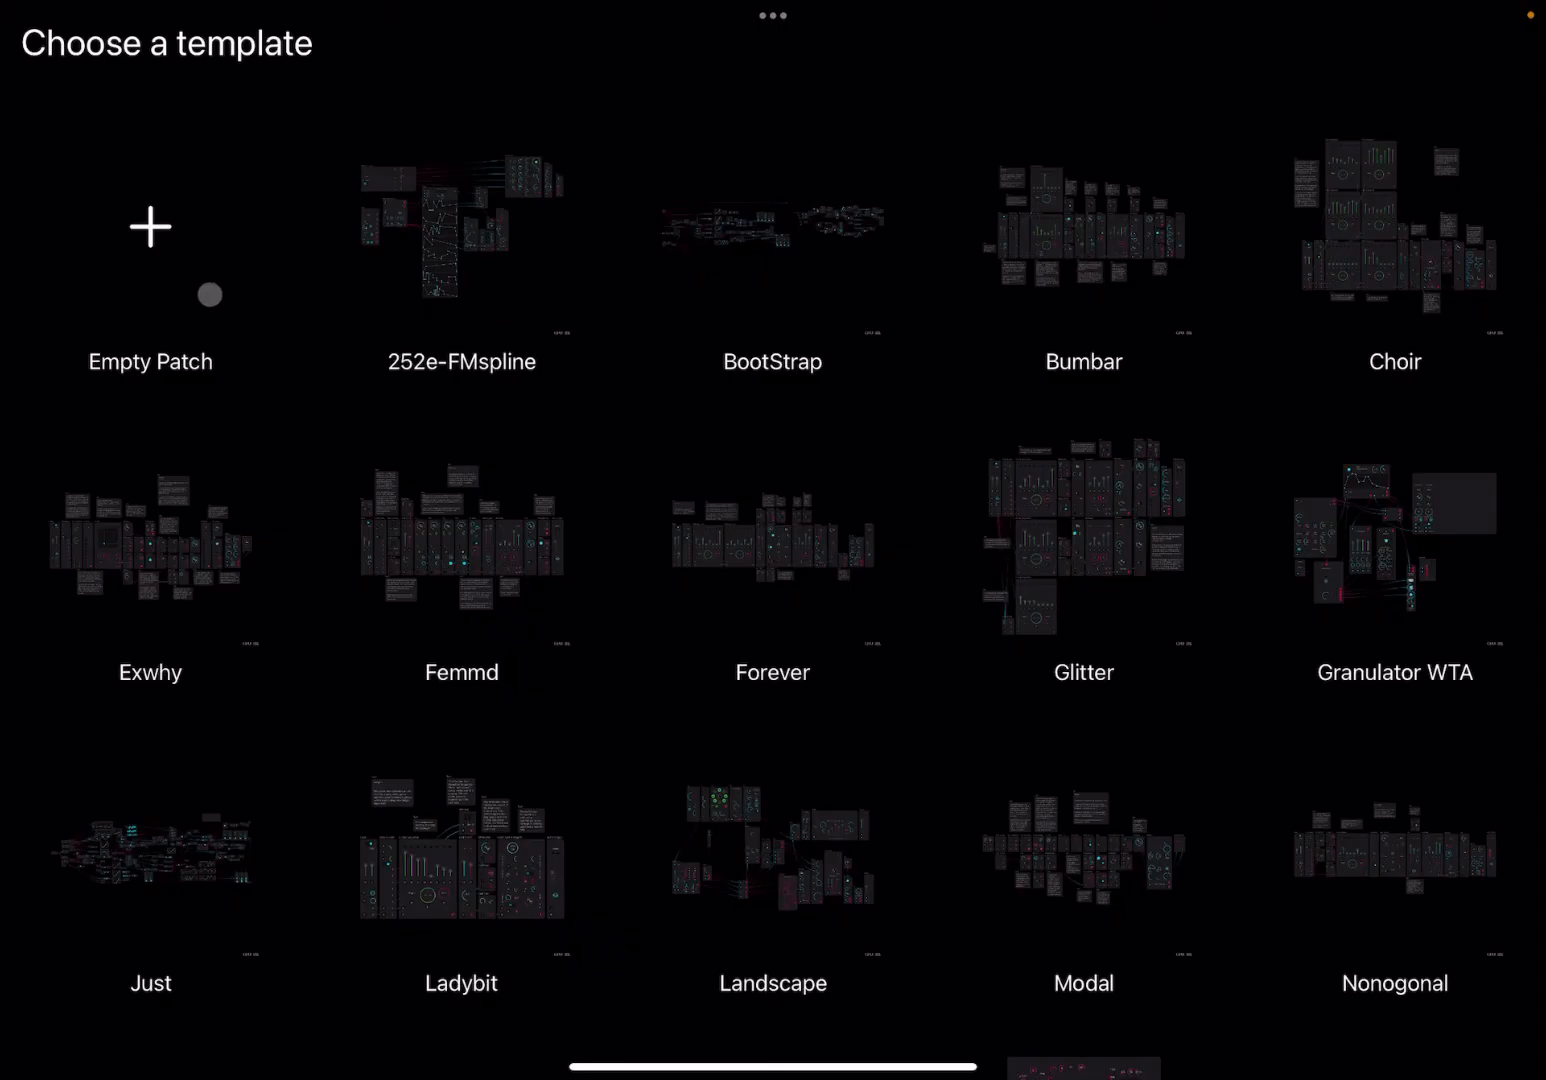
left_click(149, 226)
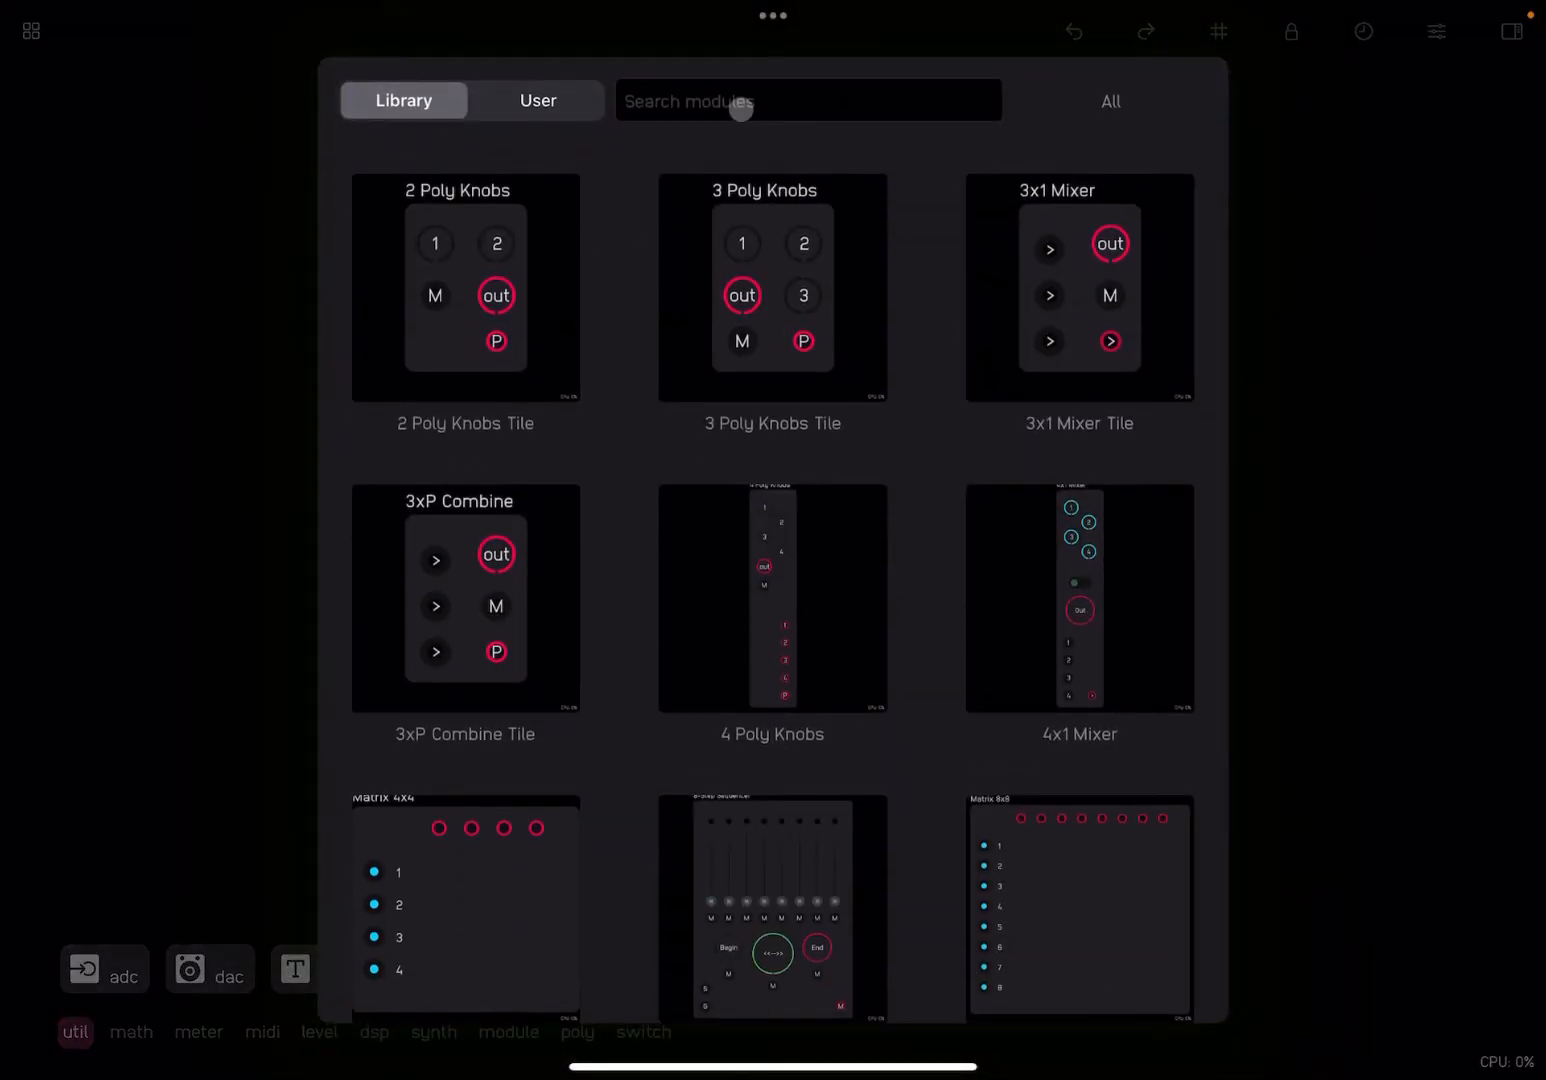
Search the module library for 'keyboard' and drop the Keyboard module onto the canvas
left_click(808, 100)
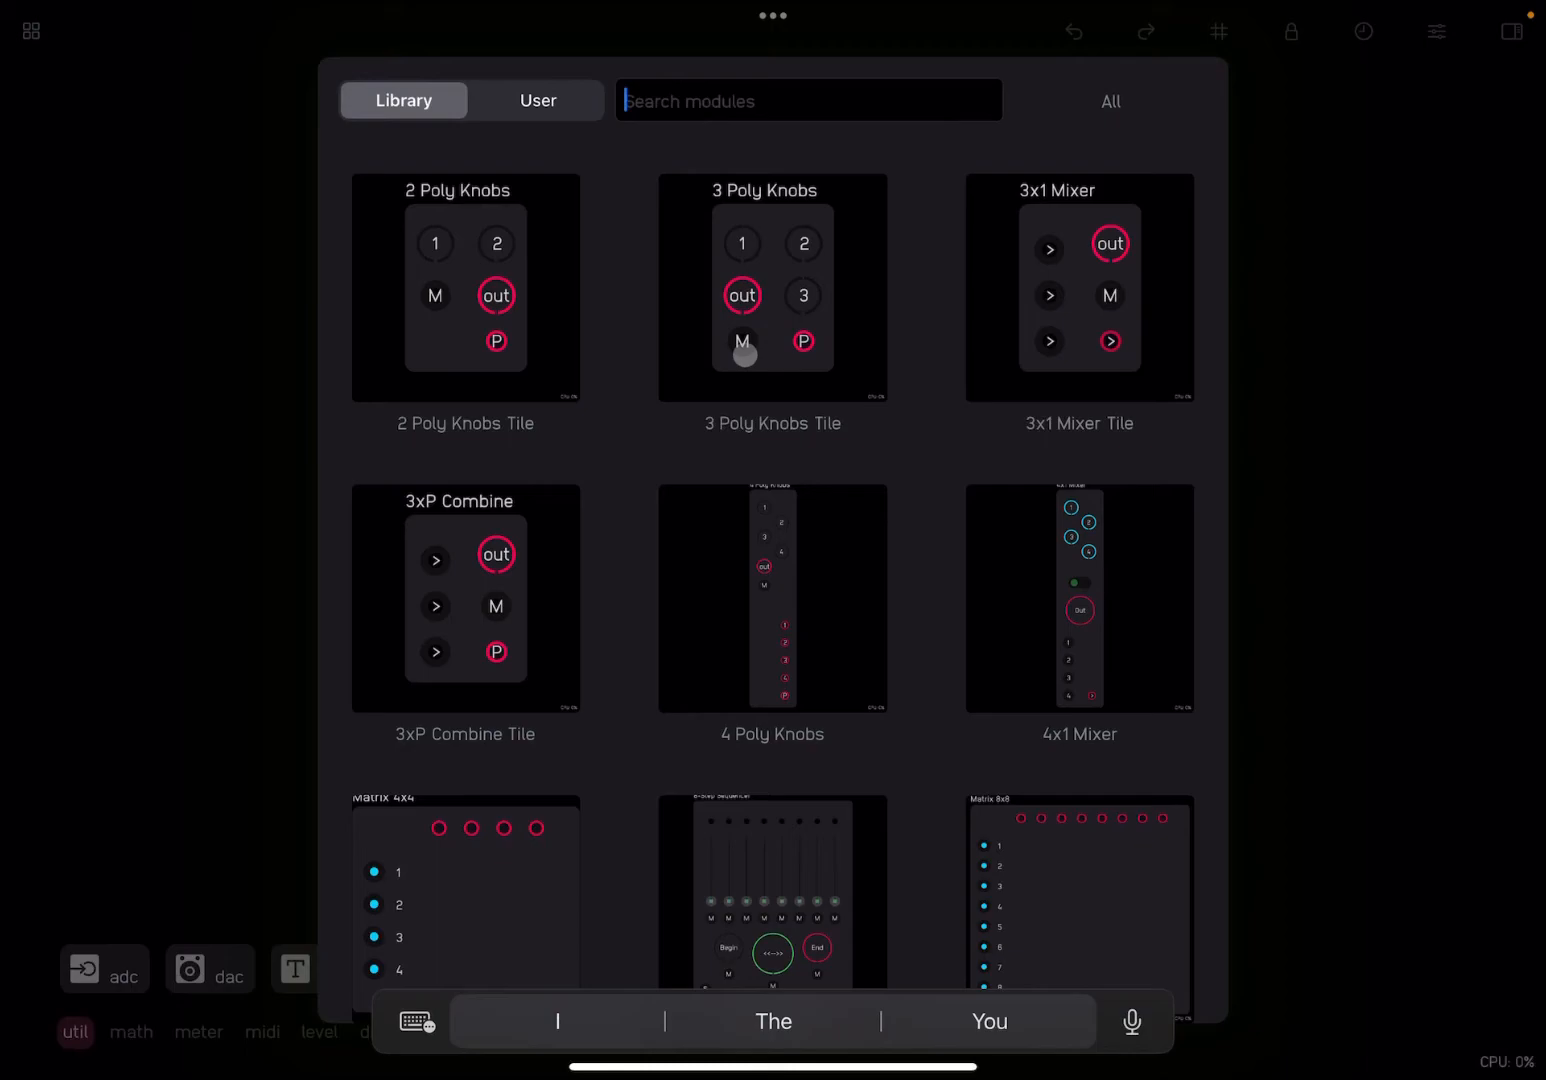
type("k")
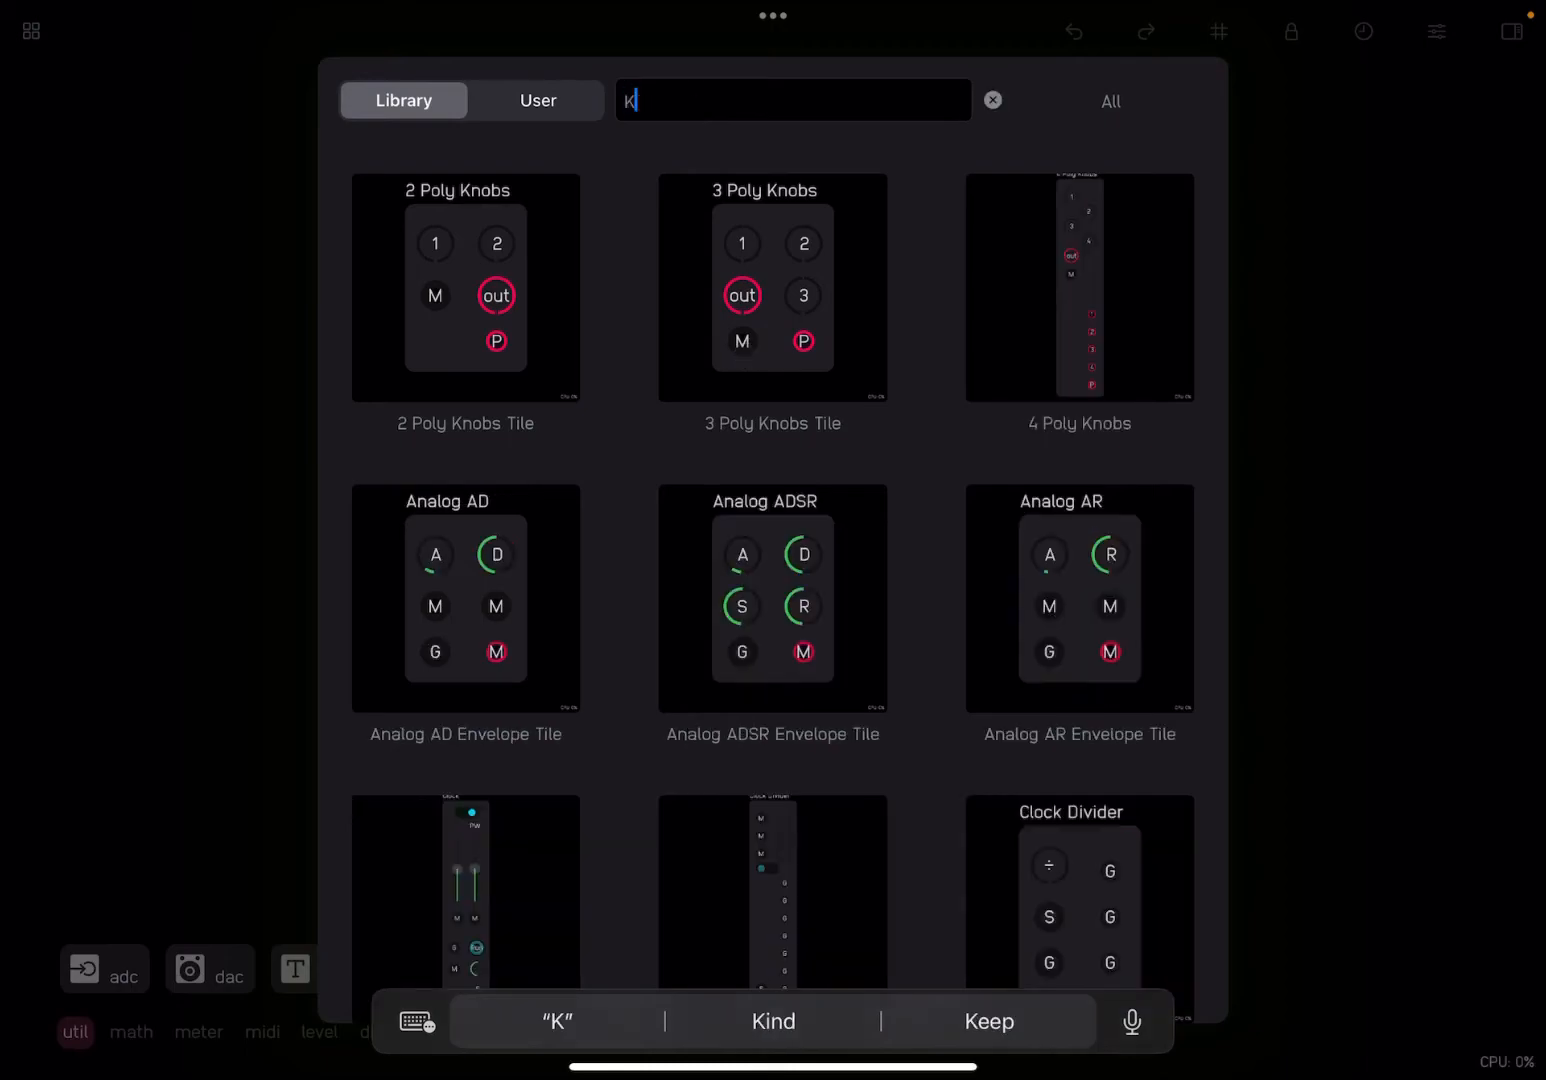
type("eyboard")
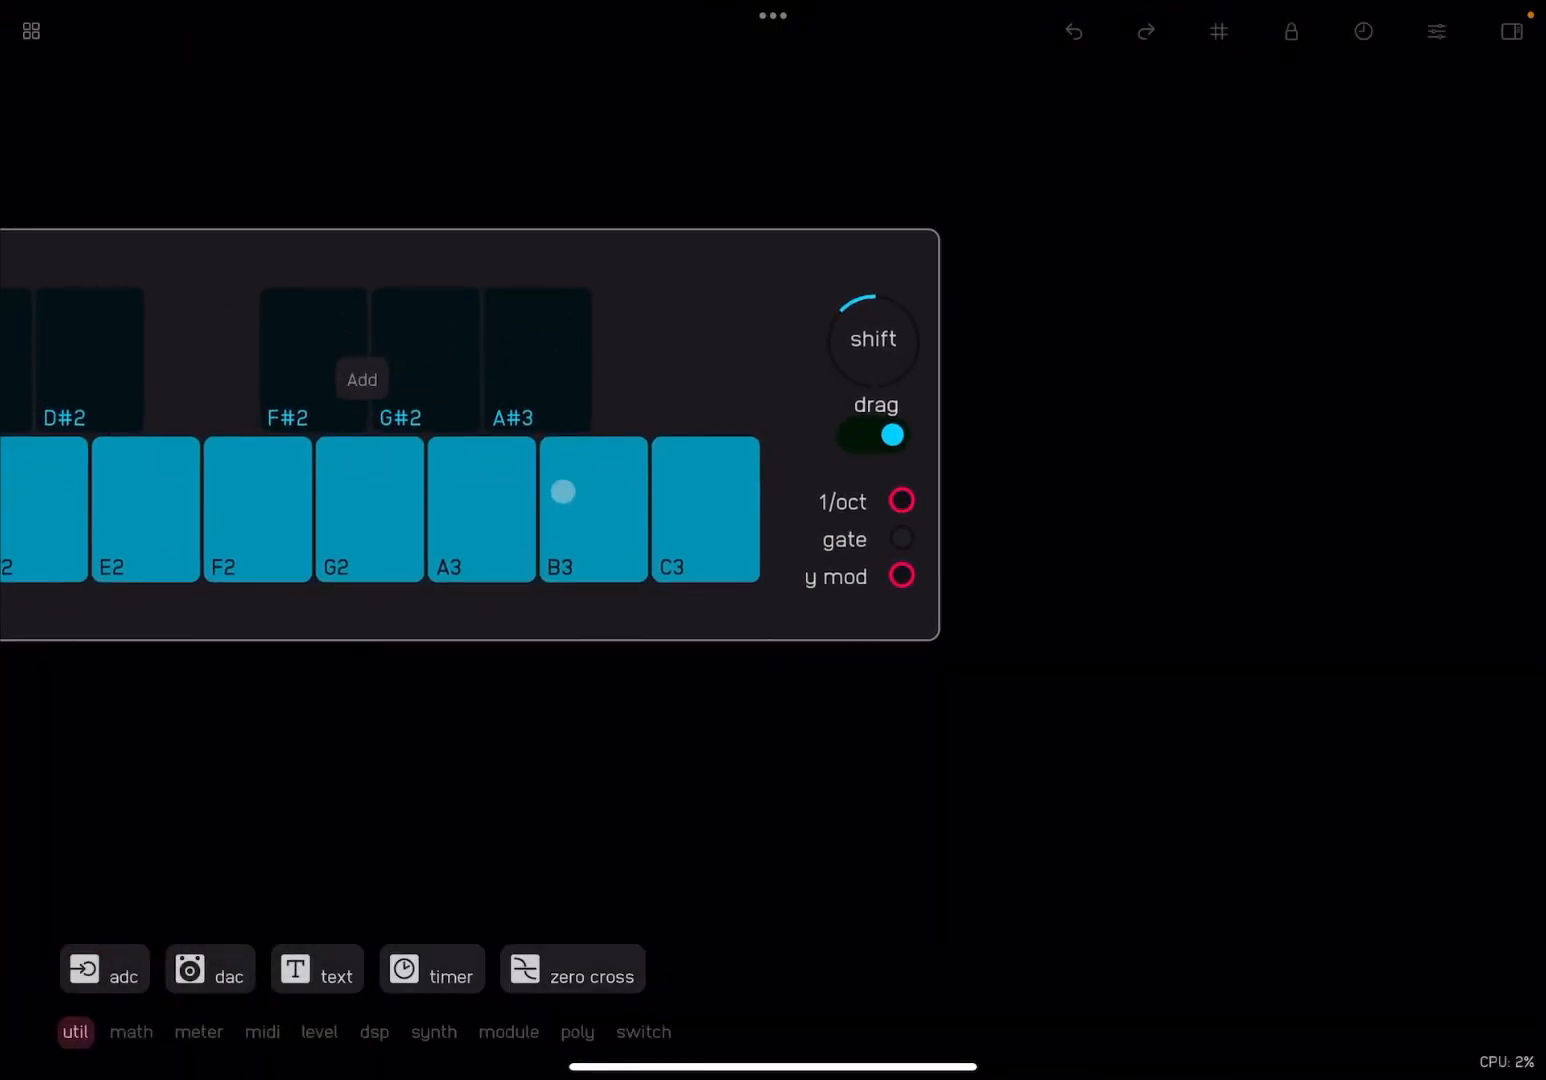
left_click_drag(562, 491, 427, 481)
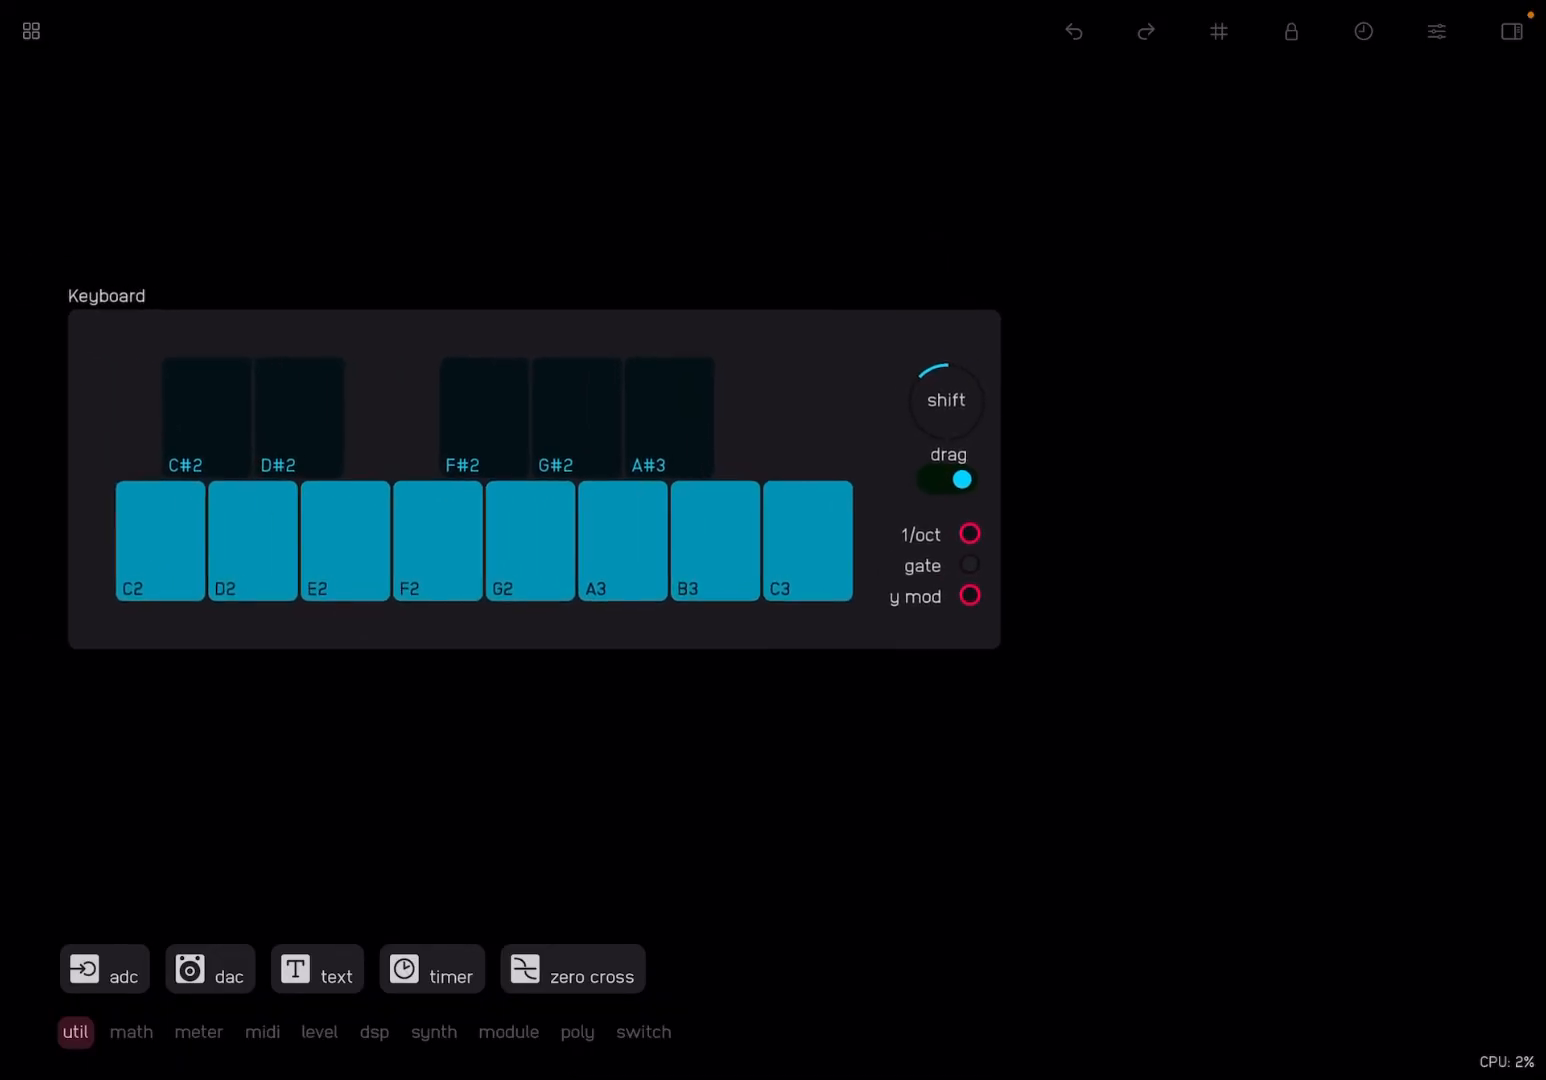
Shift the Keyboard down one octave so it spans C1 to C2, then reopen the library
left_click(442, 540)
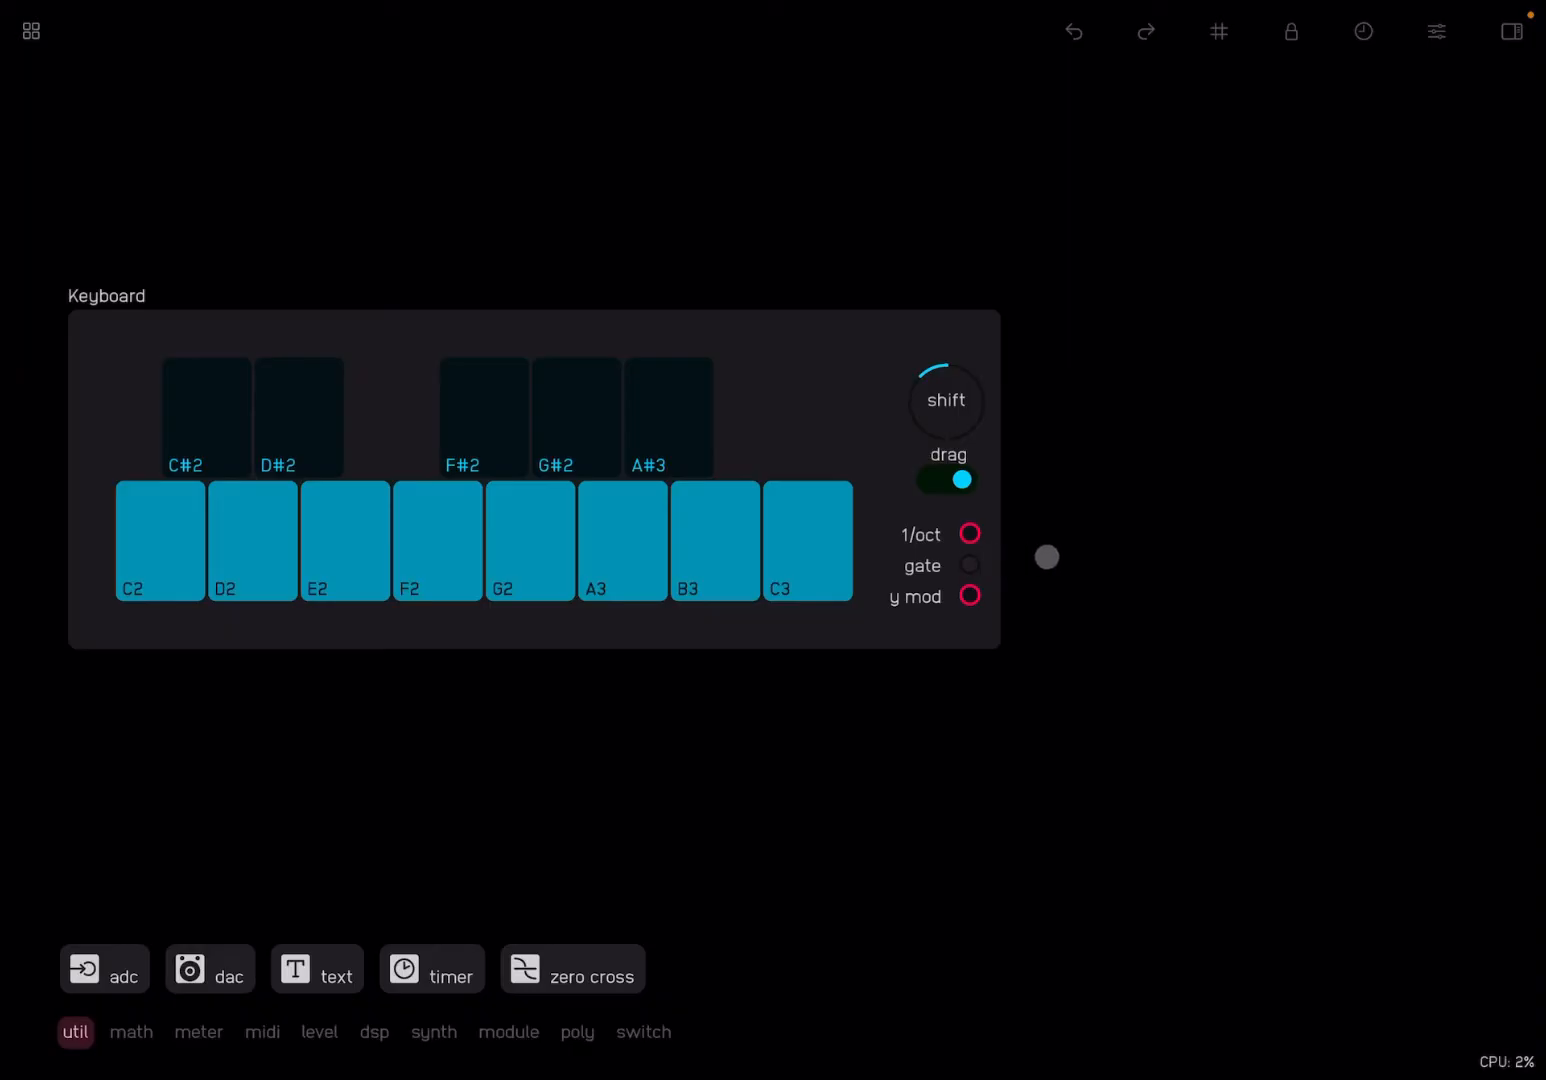
left_click(781, 591)
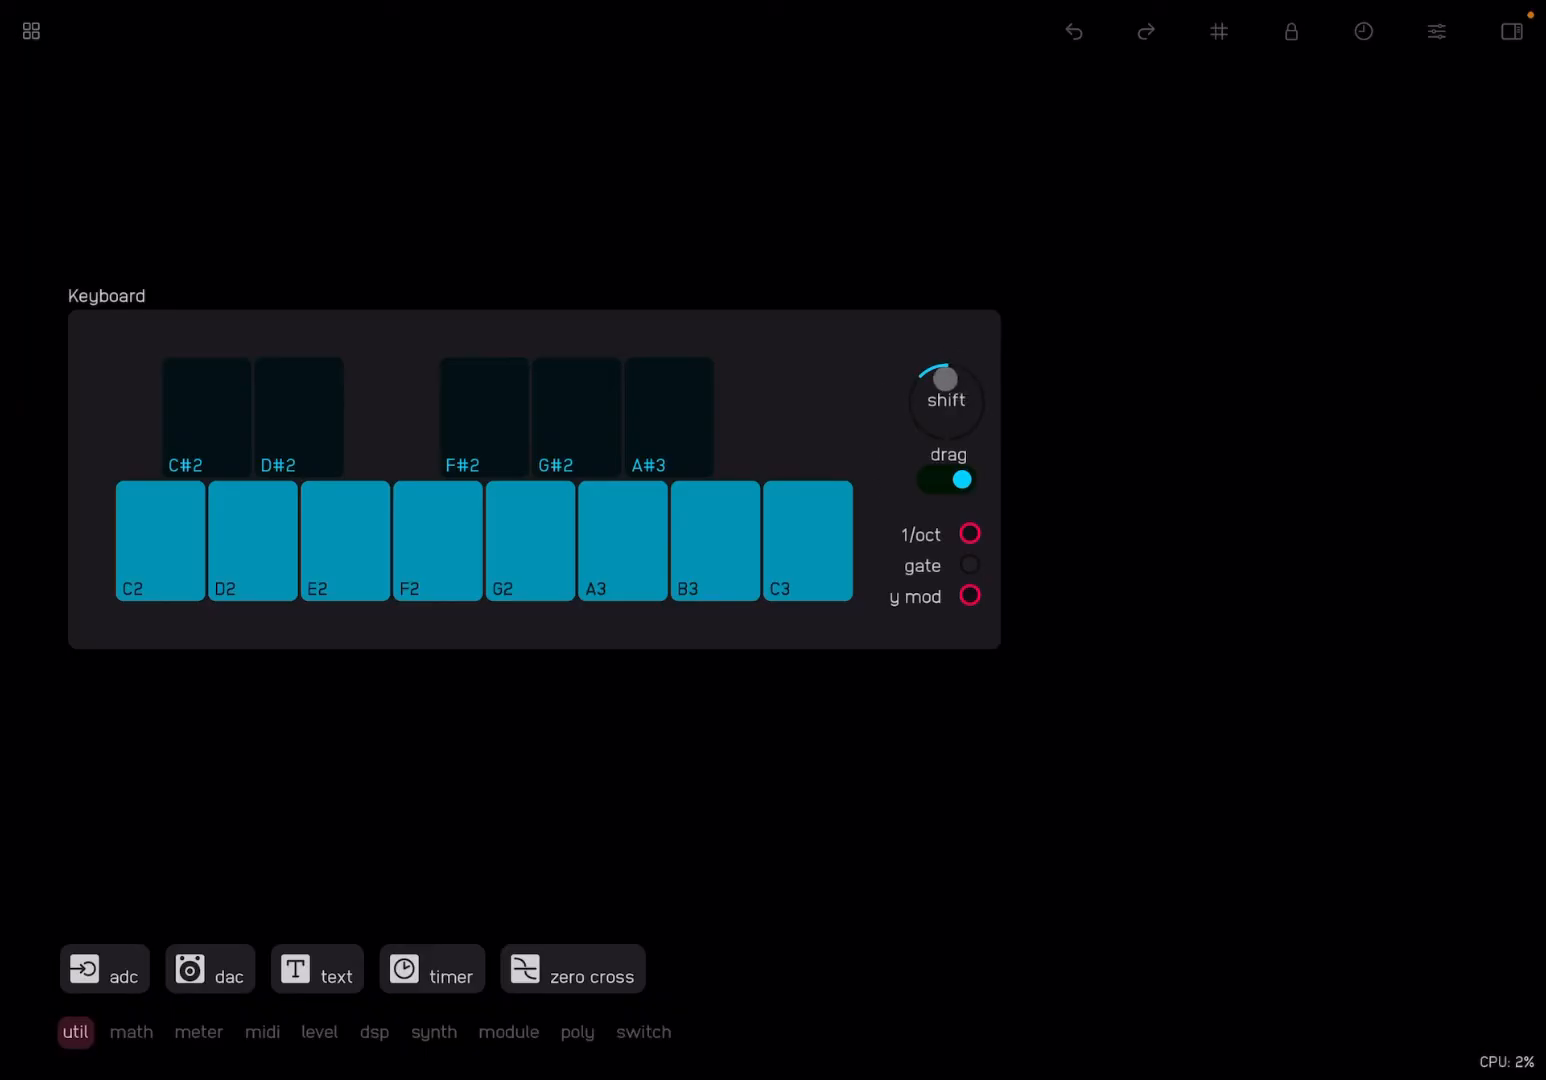
left_click_drag(944, 380, 878, 390)
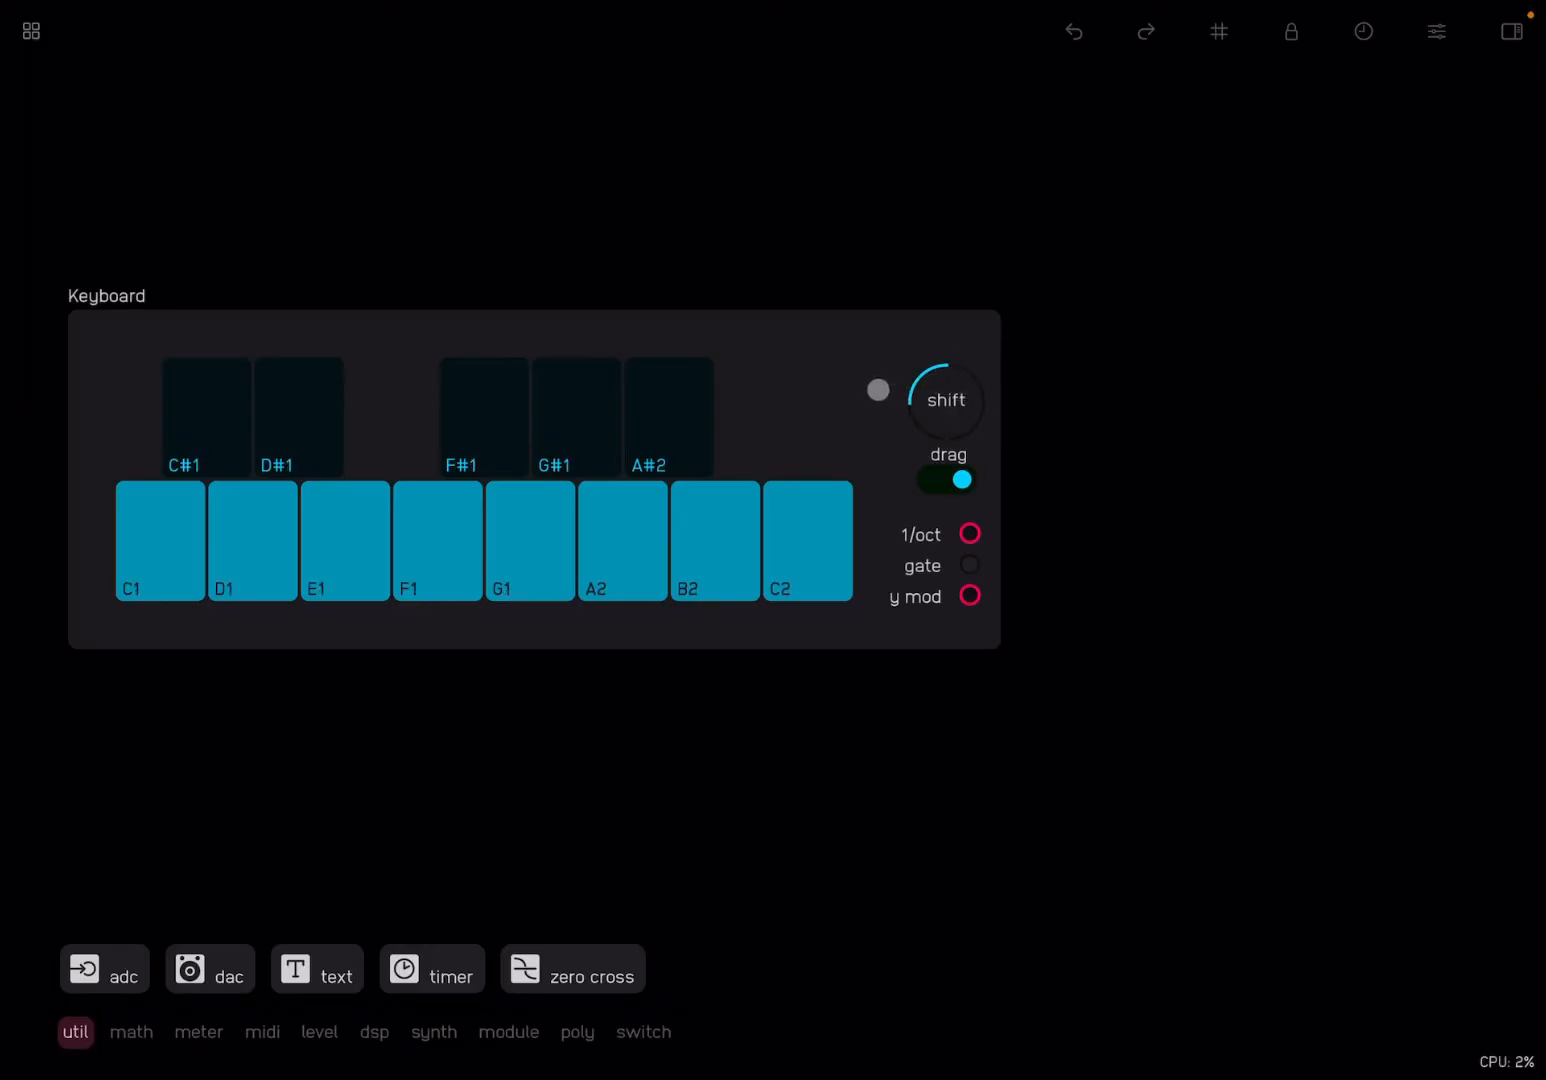
left_click_drag(878, 389, 742, 456)
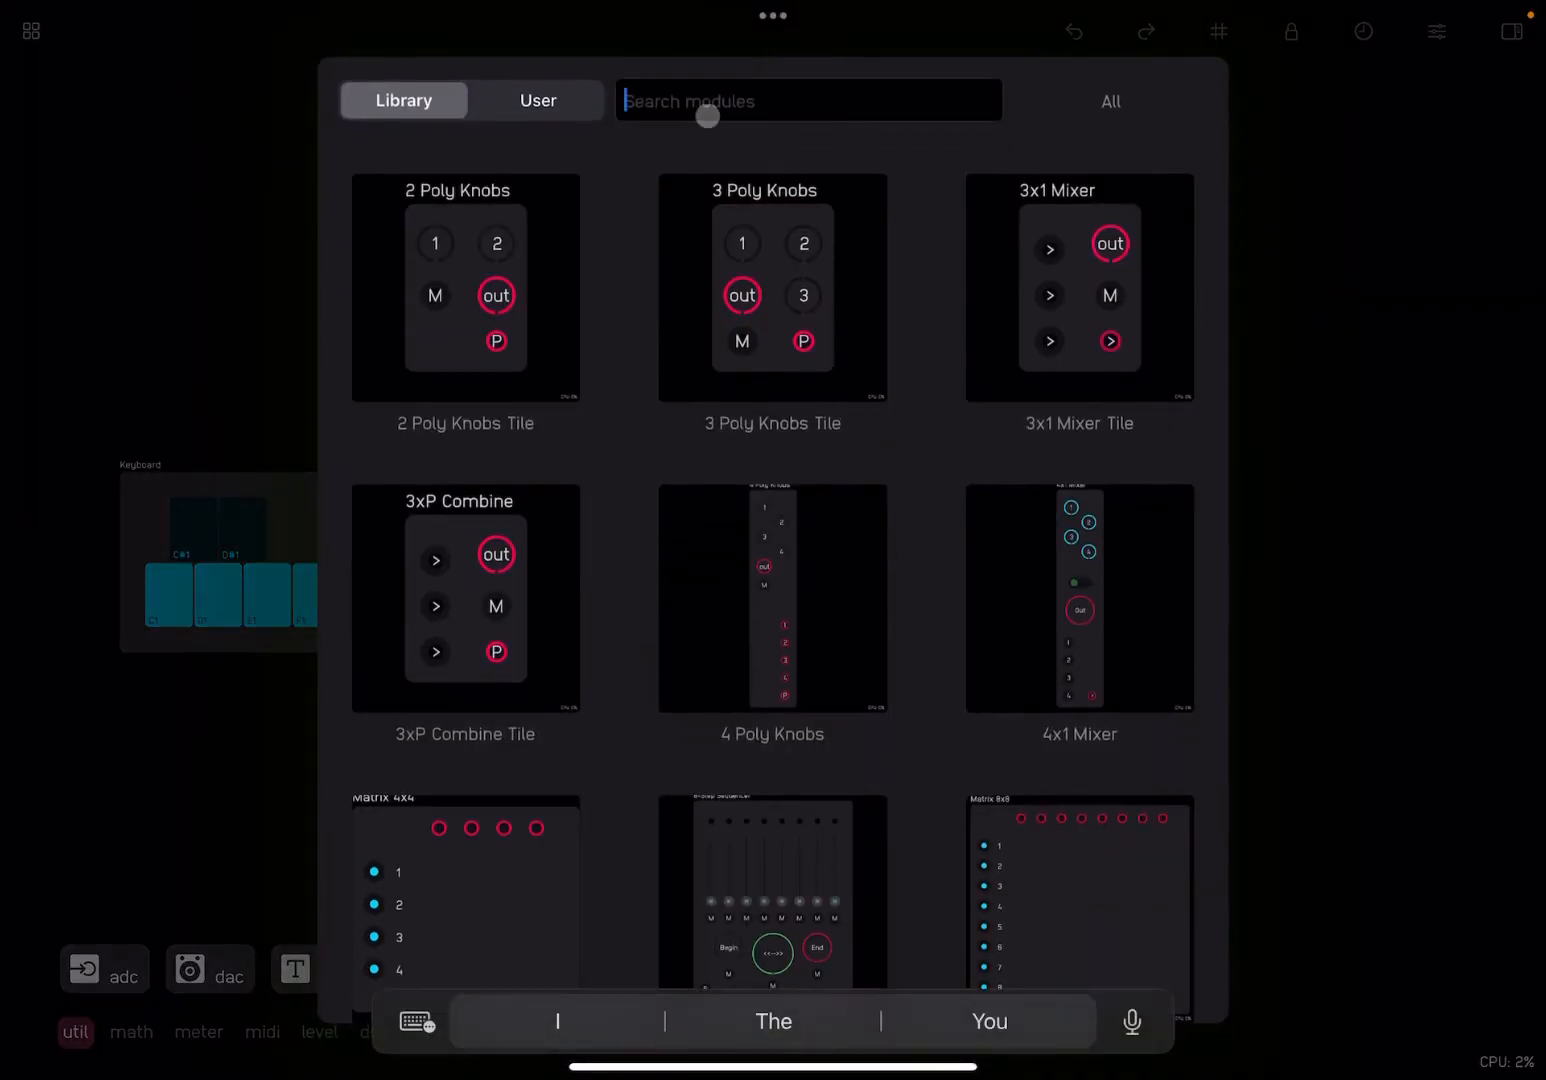
Add a VCO Tile from a 'Vco' search and wire the keyboard's 1/oct output into it
type("Vco")
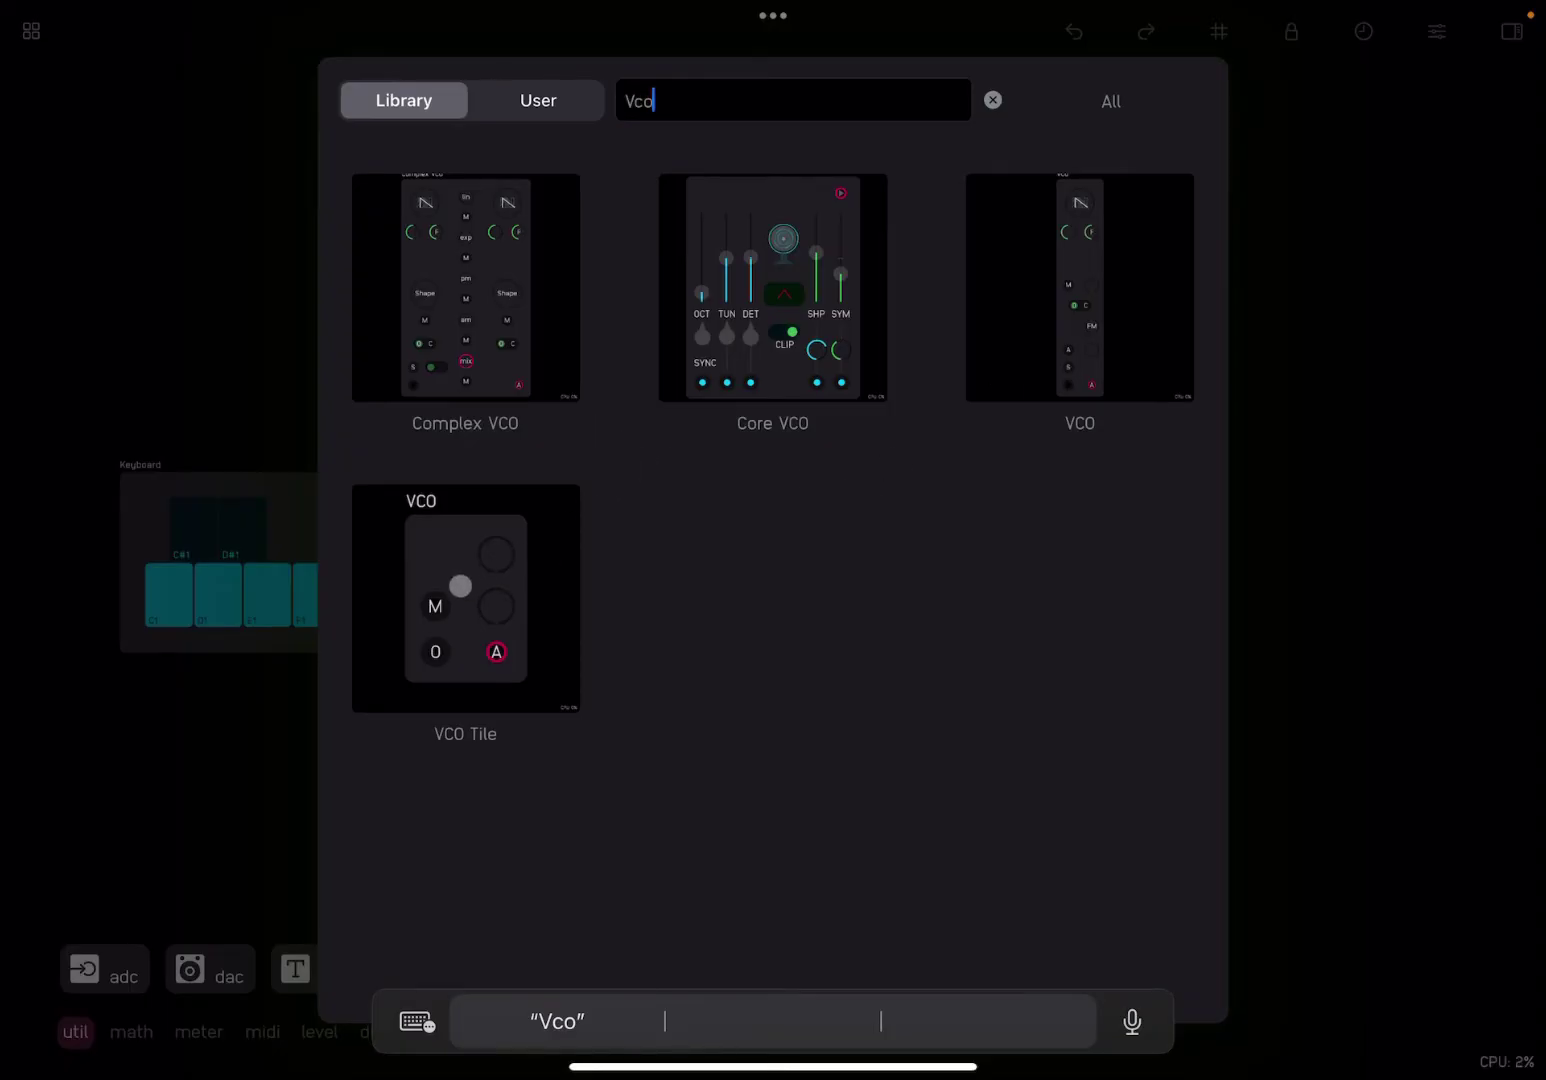
left_click(465, 598)
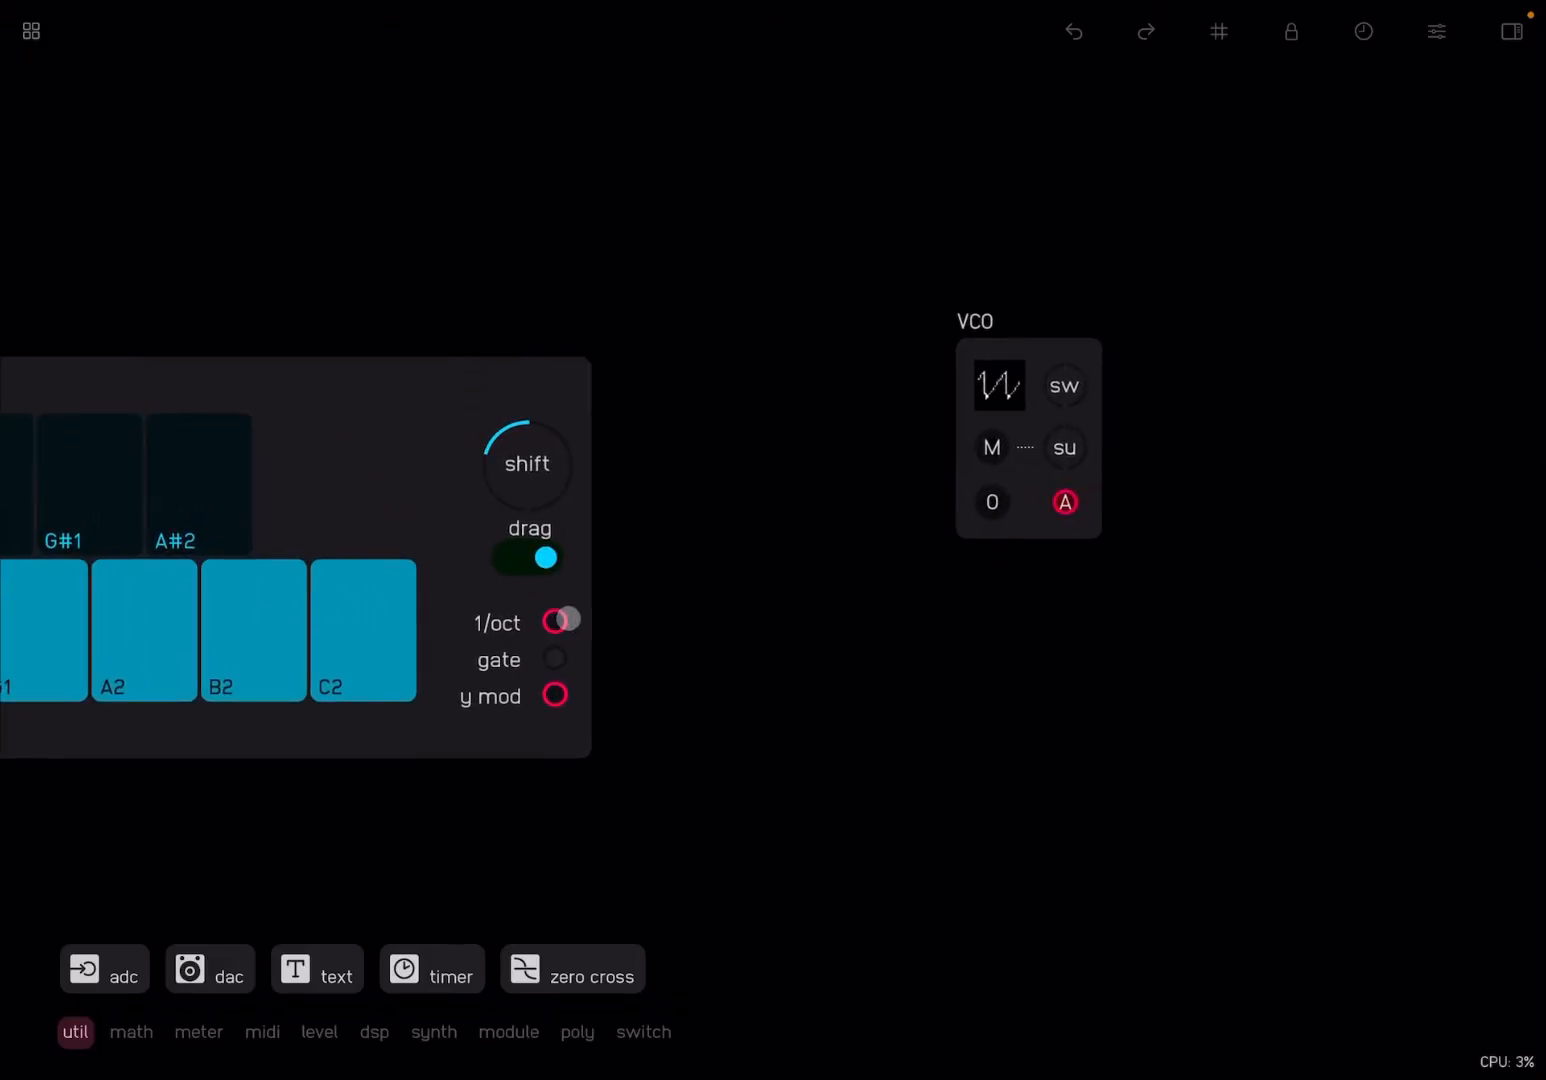
left_click_drag(557, 621, 977, 541)
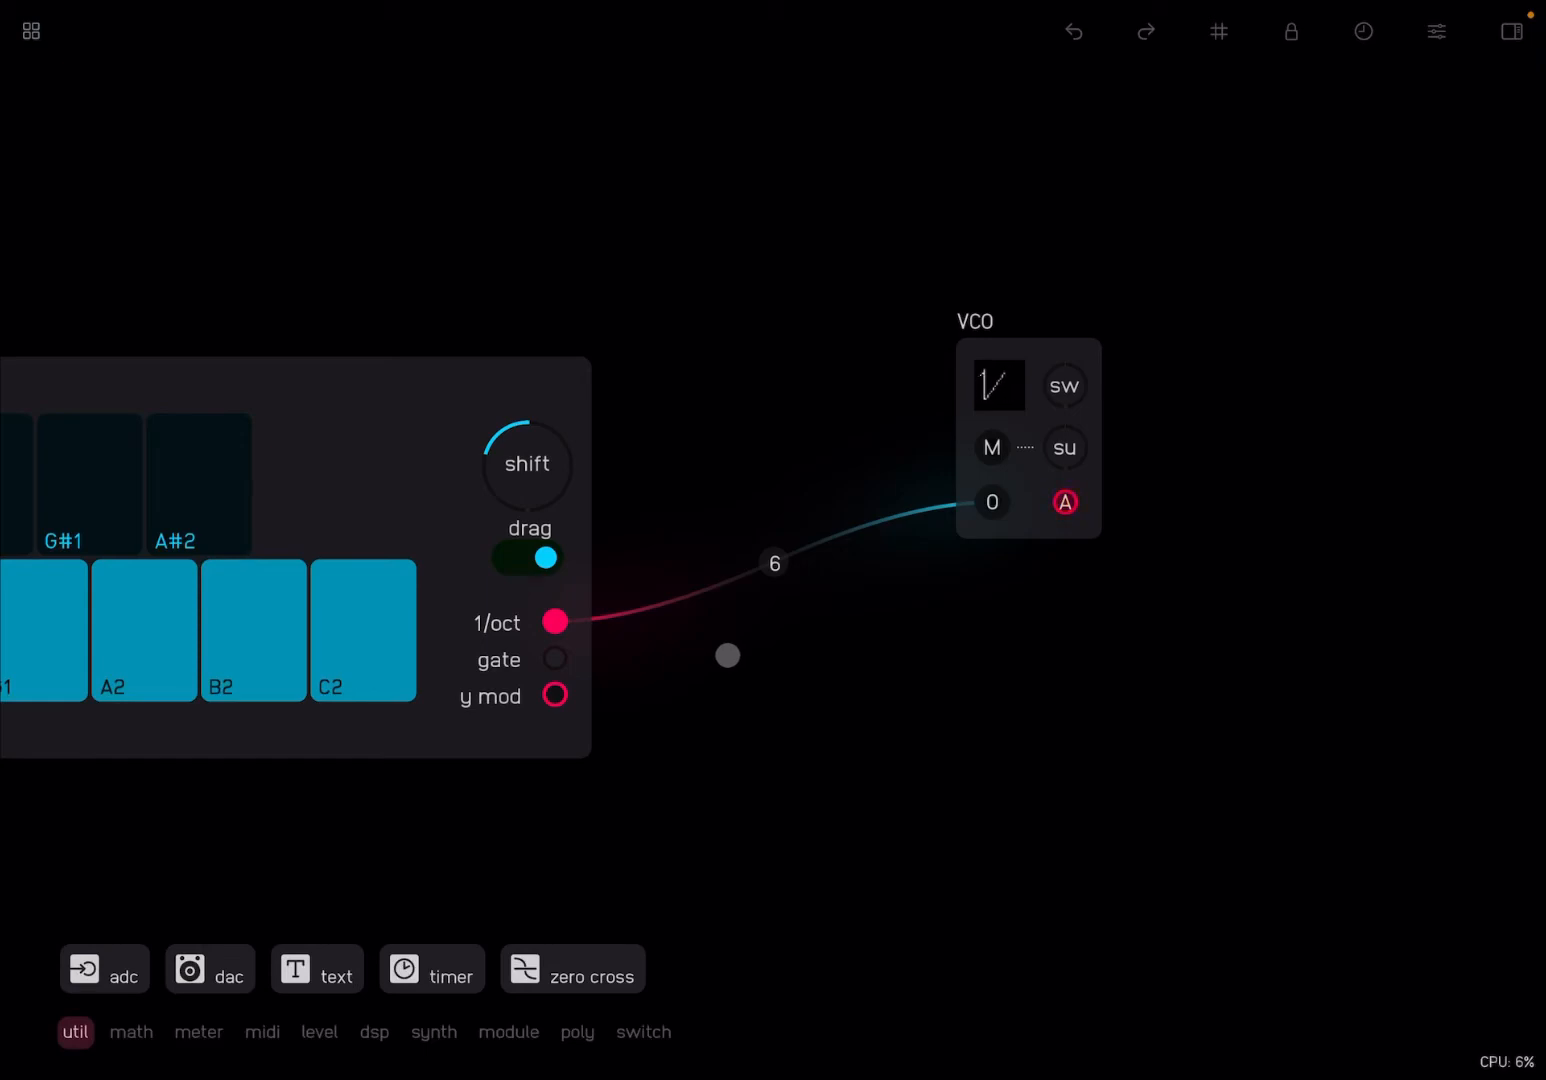
Bring the module library back up from the empty canvas beside the VCO
left_click(997, 386)
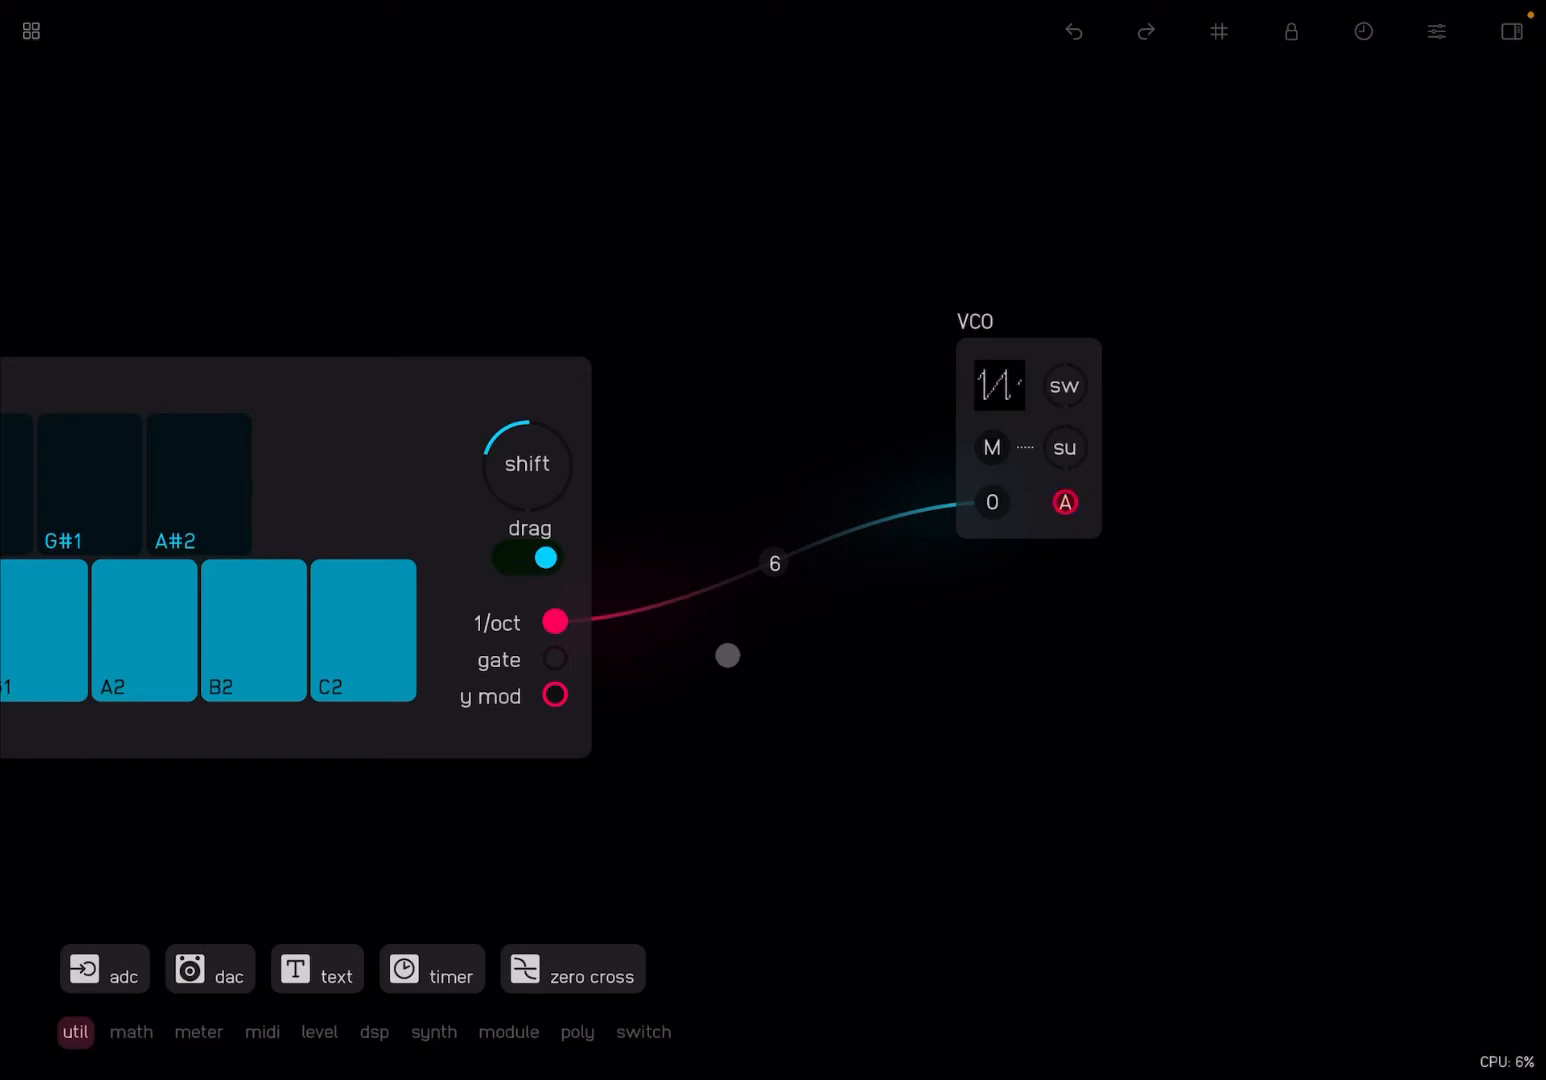
left_click(1064, 503)
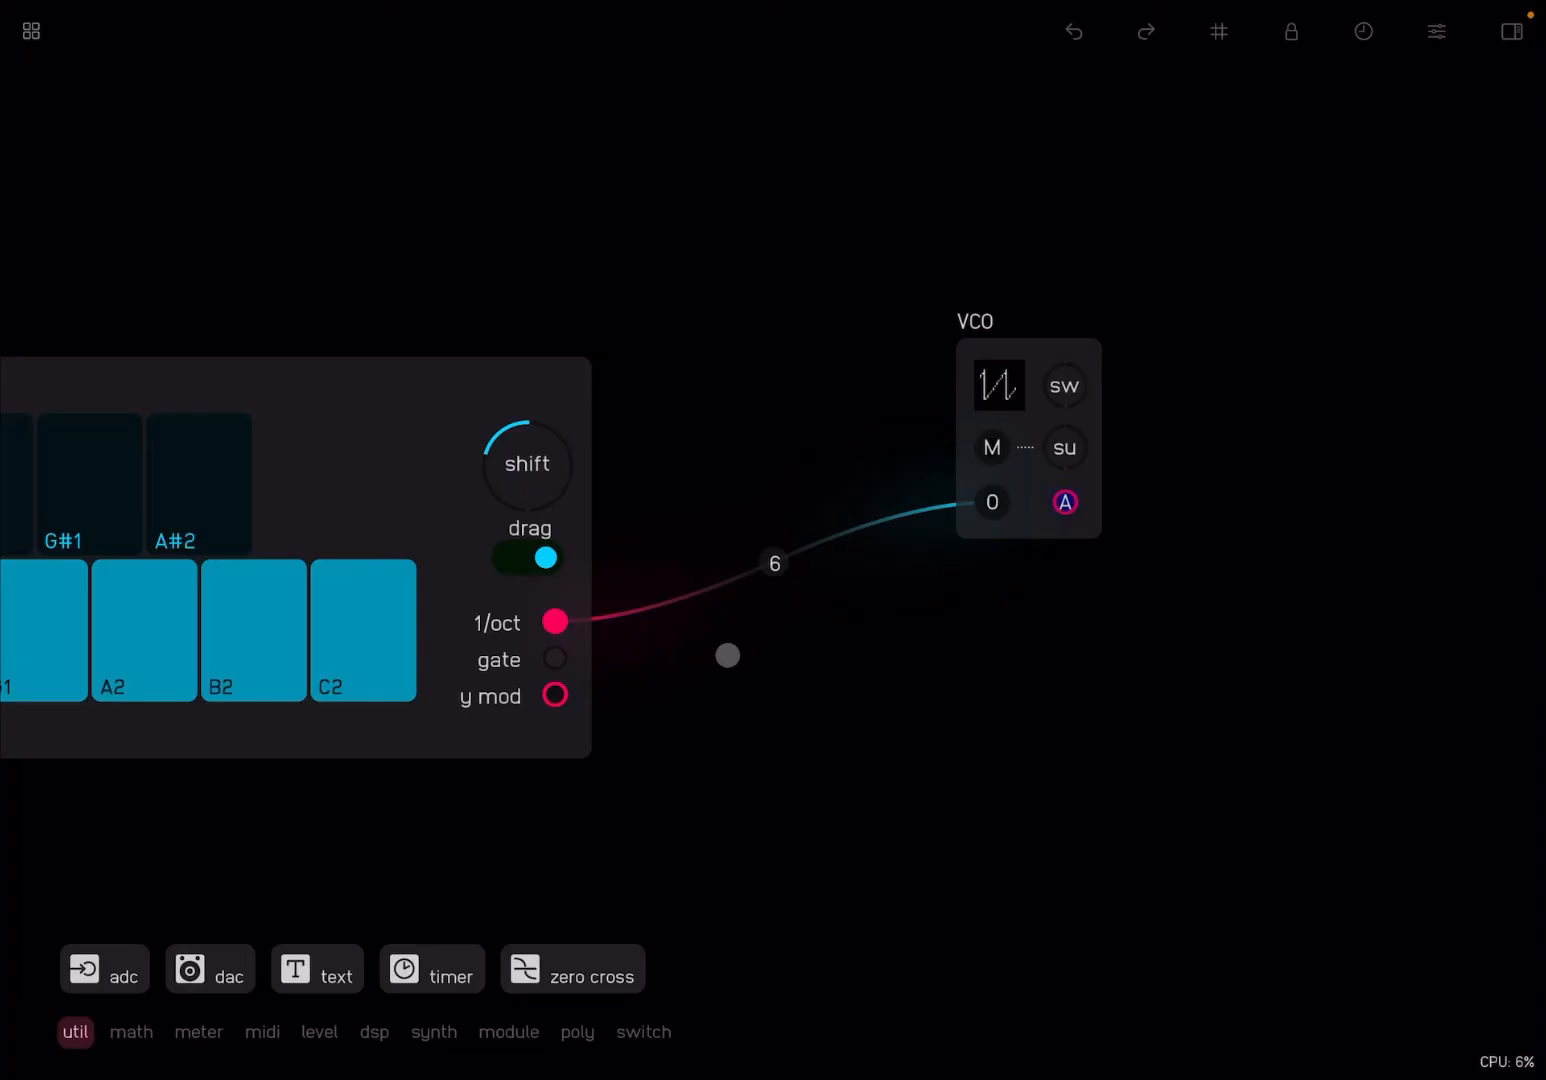
left_click(998, 386)
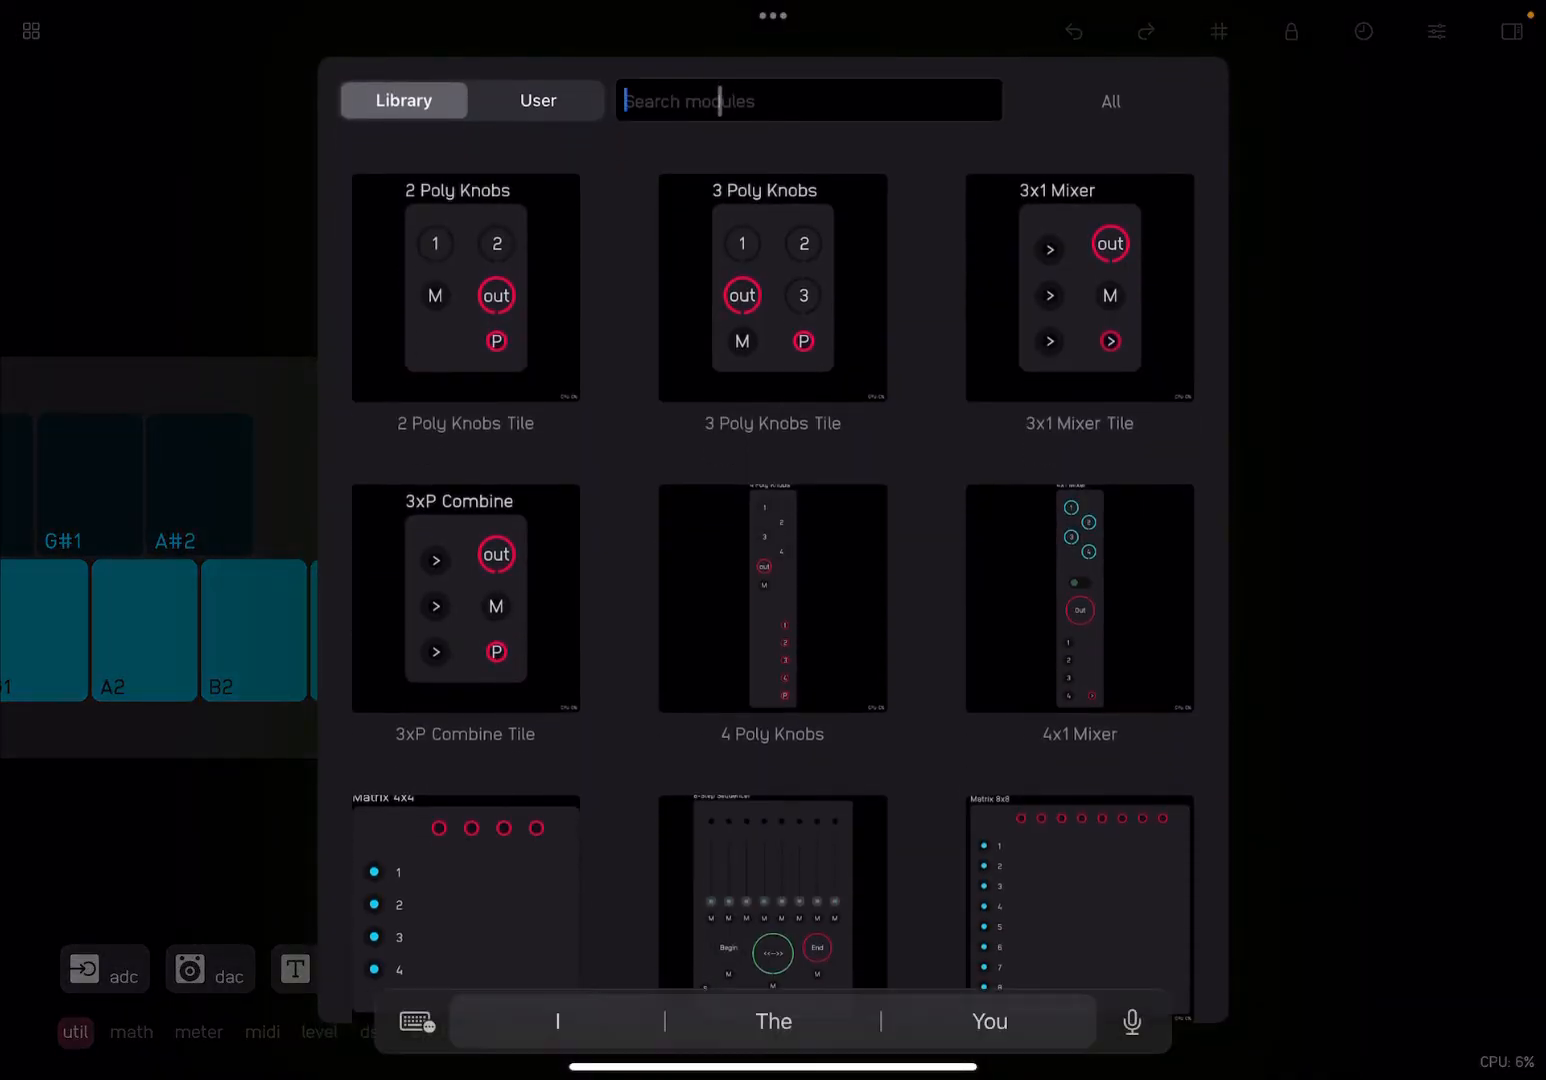
Search 'Adsr' and place the Analog ADSR module on the canvas
type("Adsr")
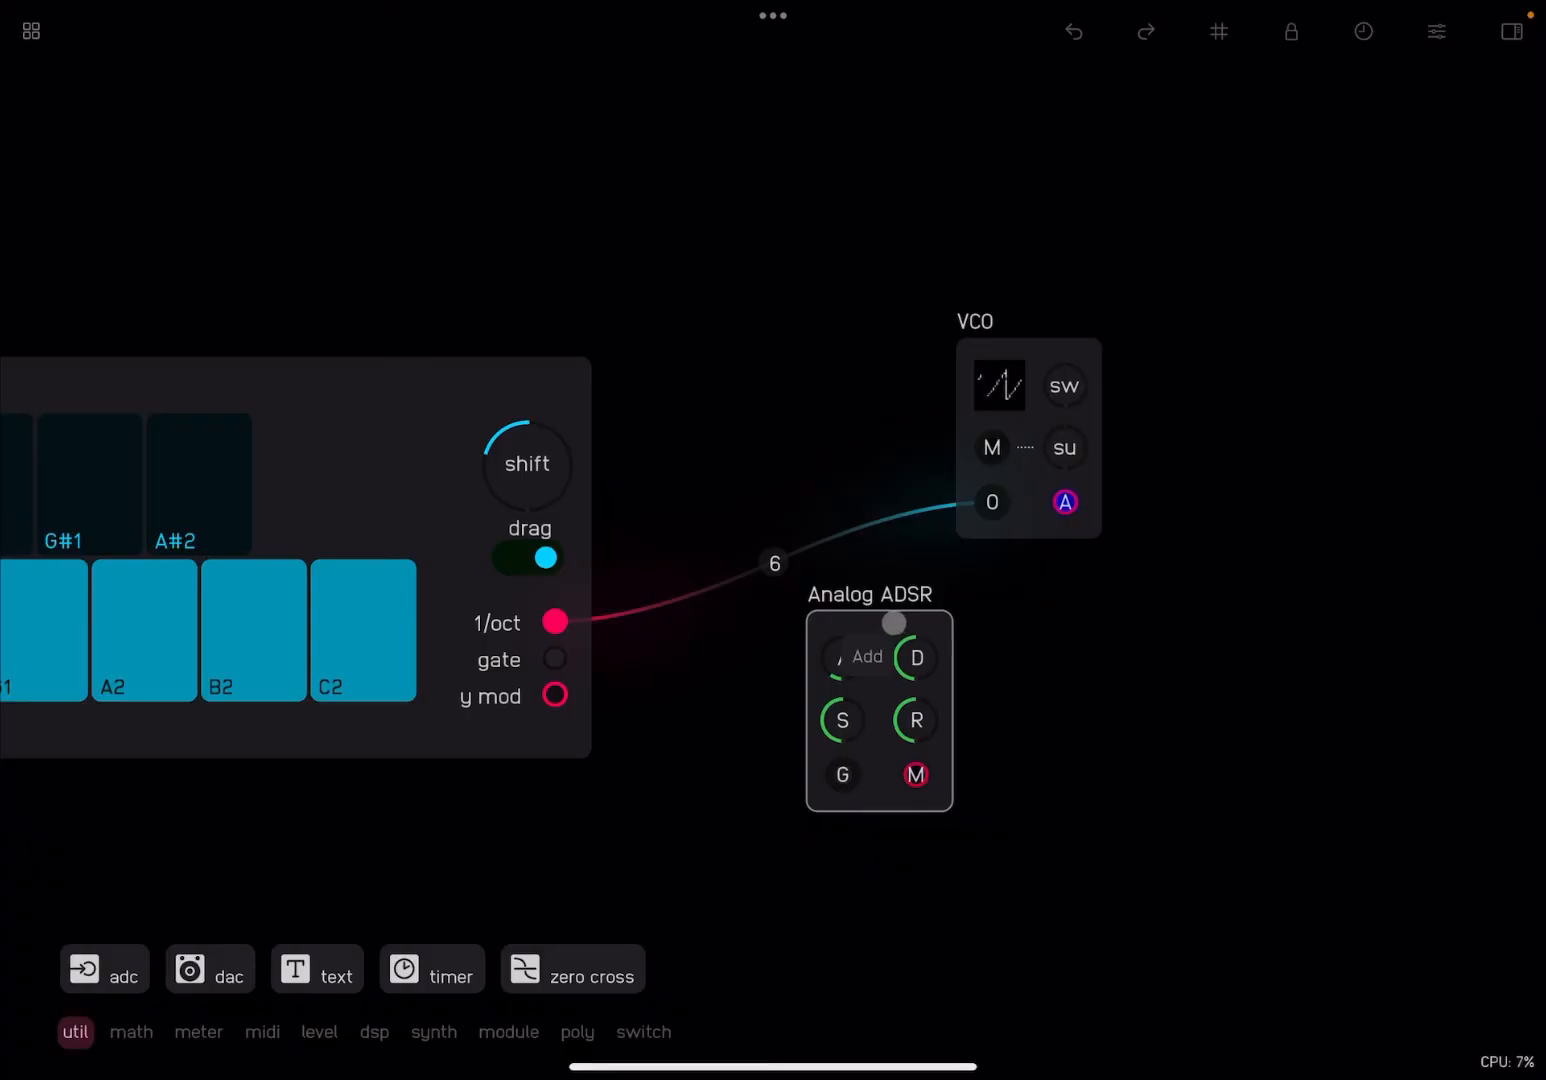
left_click_drag(893, 622, 1293, 222)
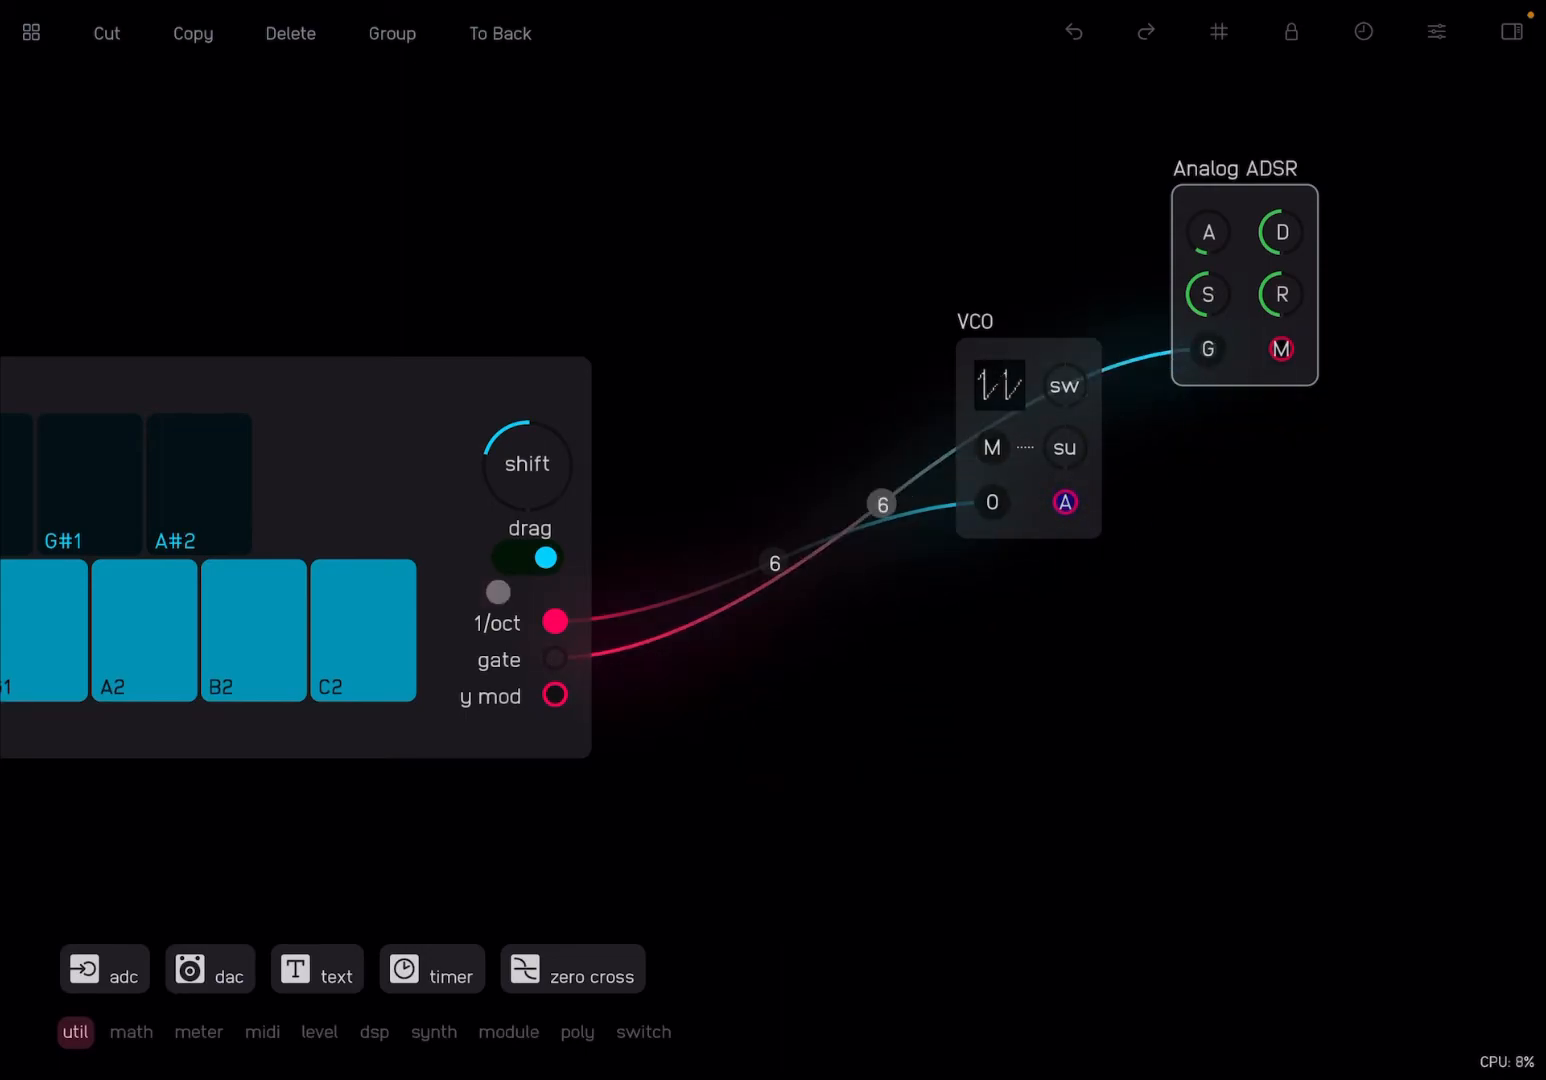
Deselect the Analog ADSR and rearrange it beneath the VCO
left_click(148, 630)
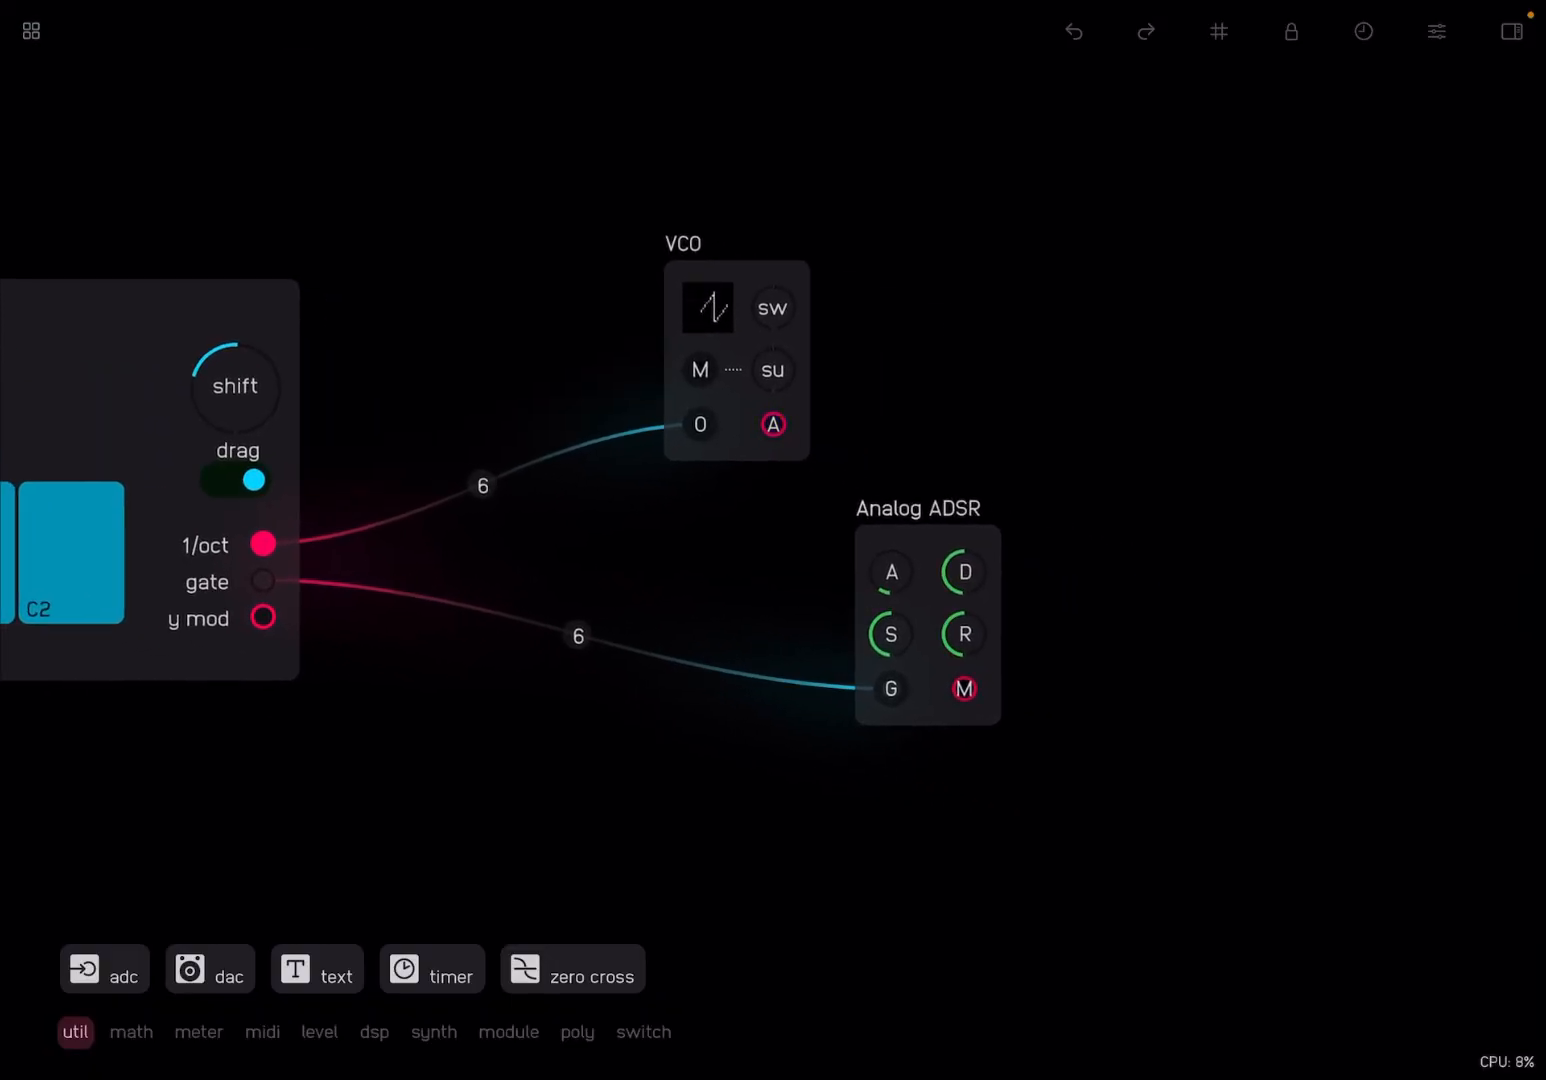
left_click(771, 426)
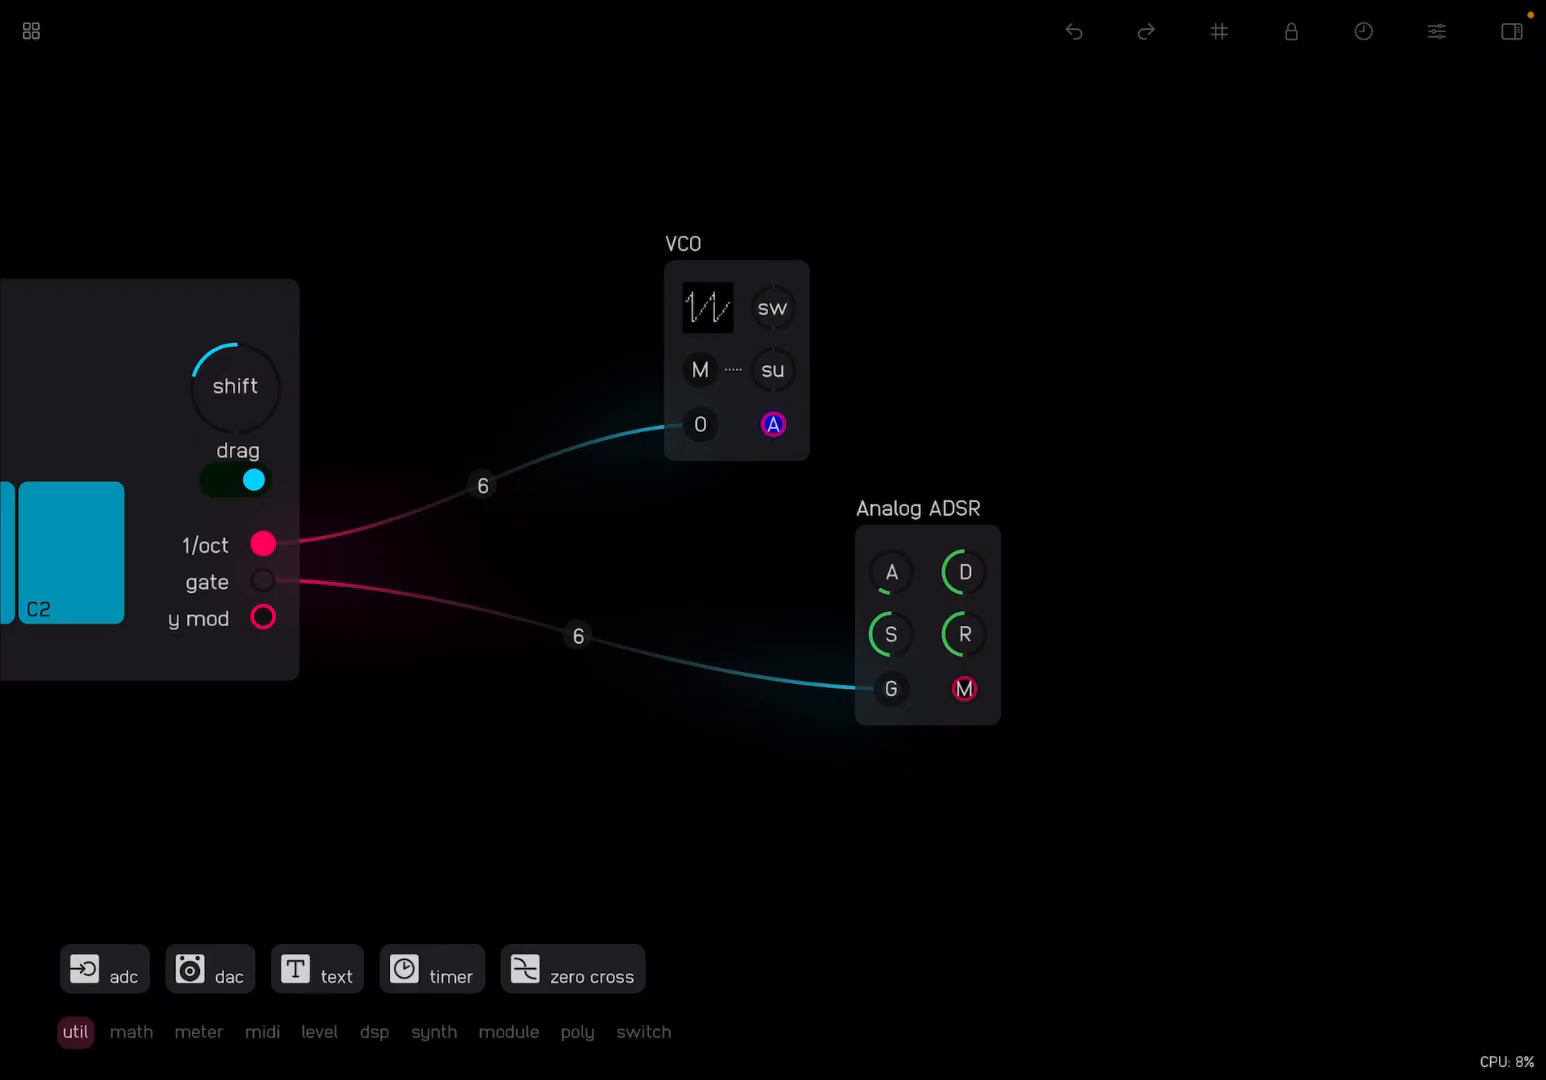
left_click(772, 425)
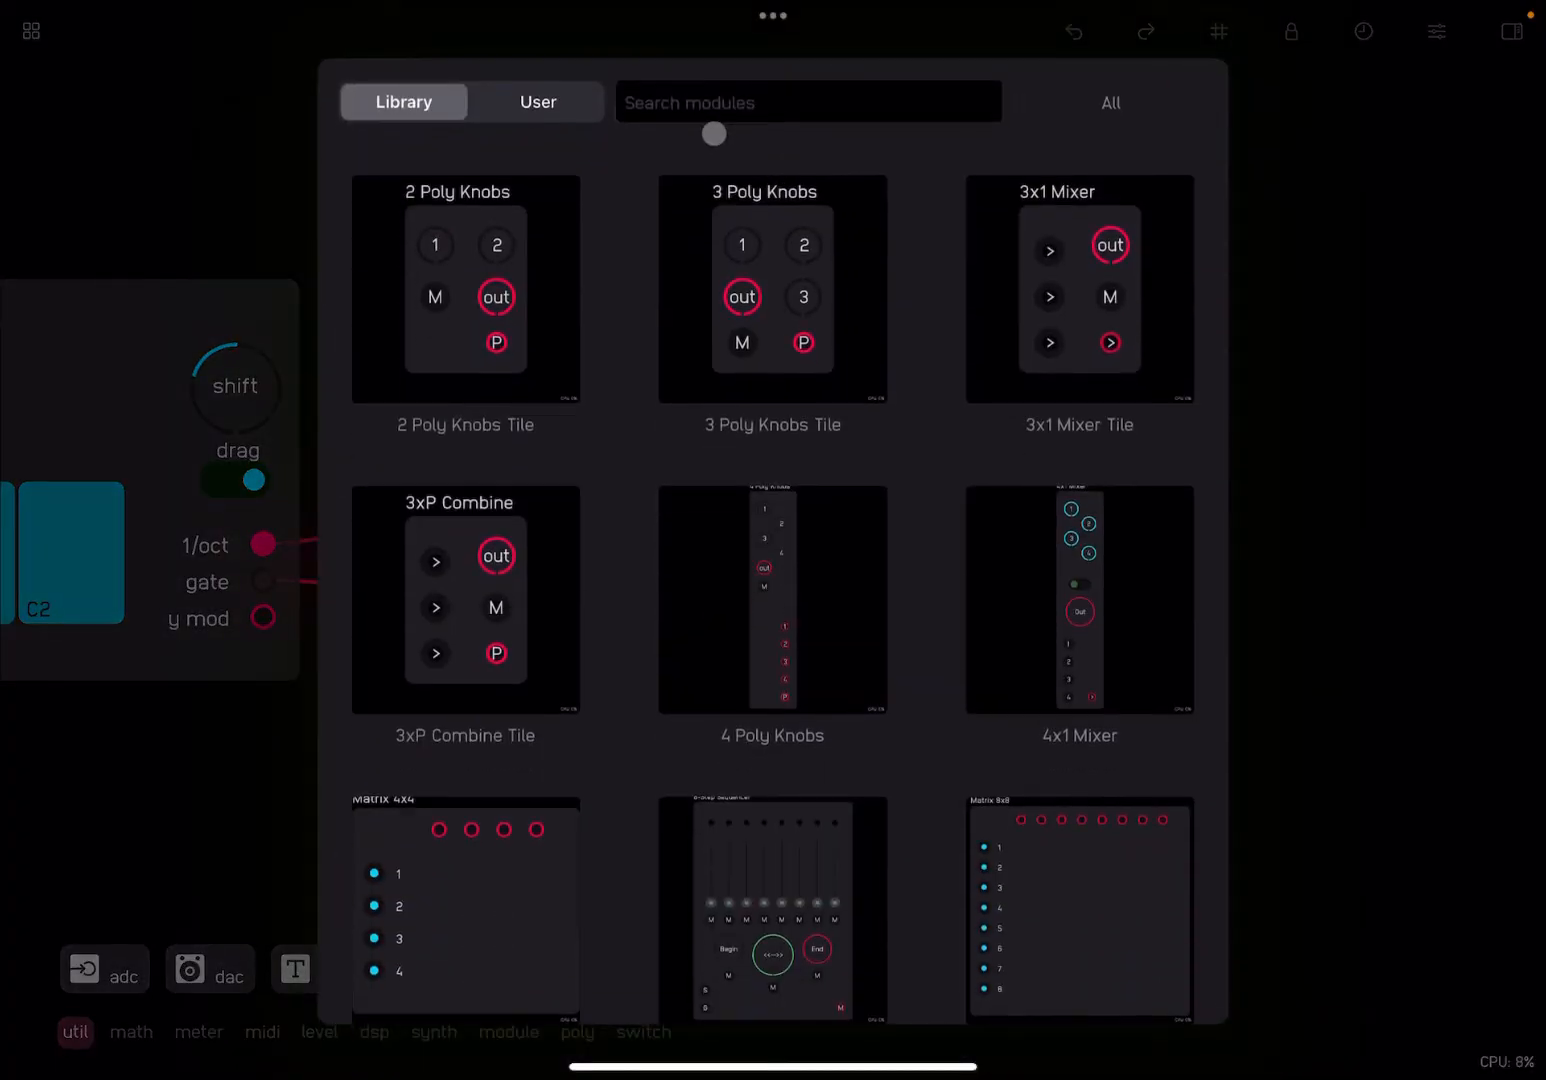
Search the library for 'Vca' to add a VCA module near the VCO and envelope
type("Vc")
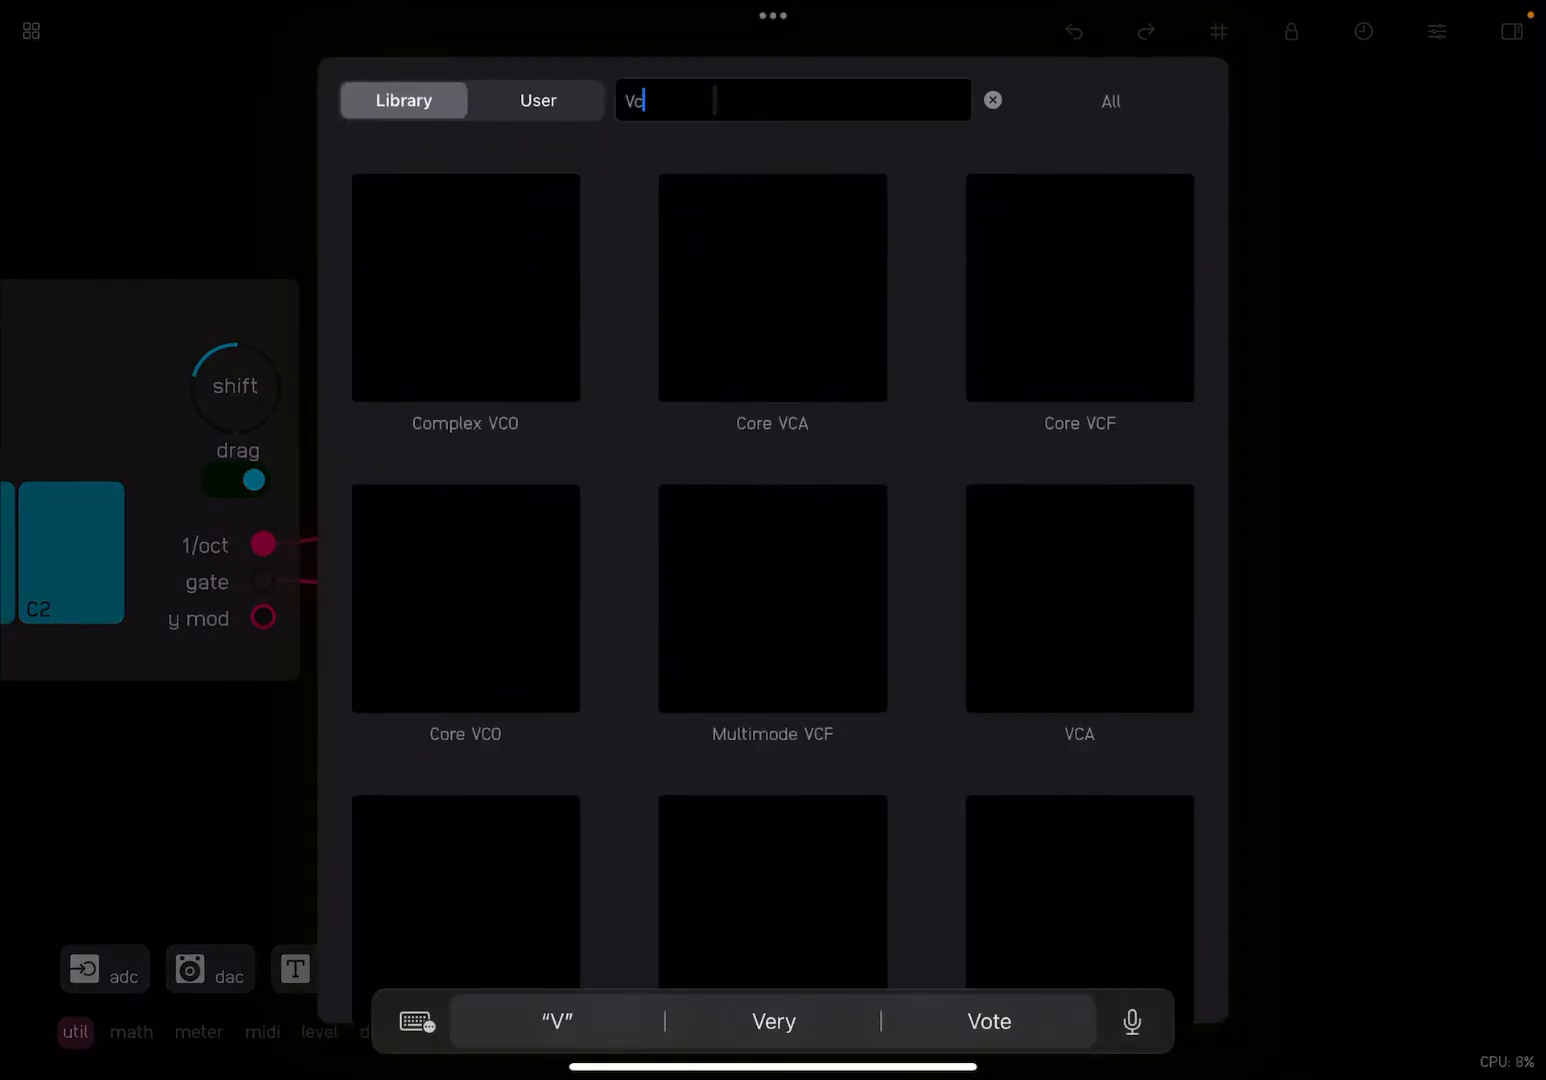
type("ca")
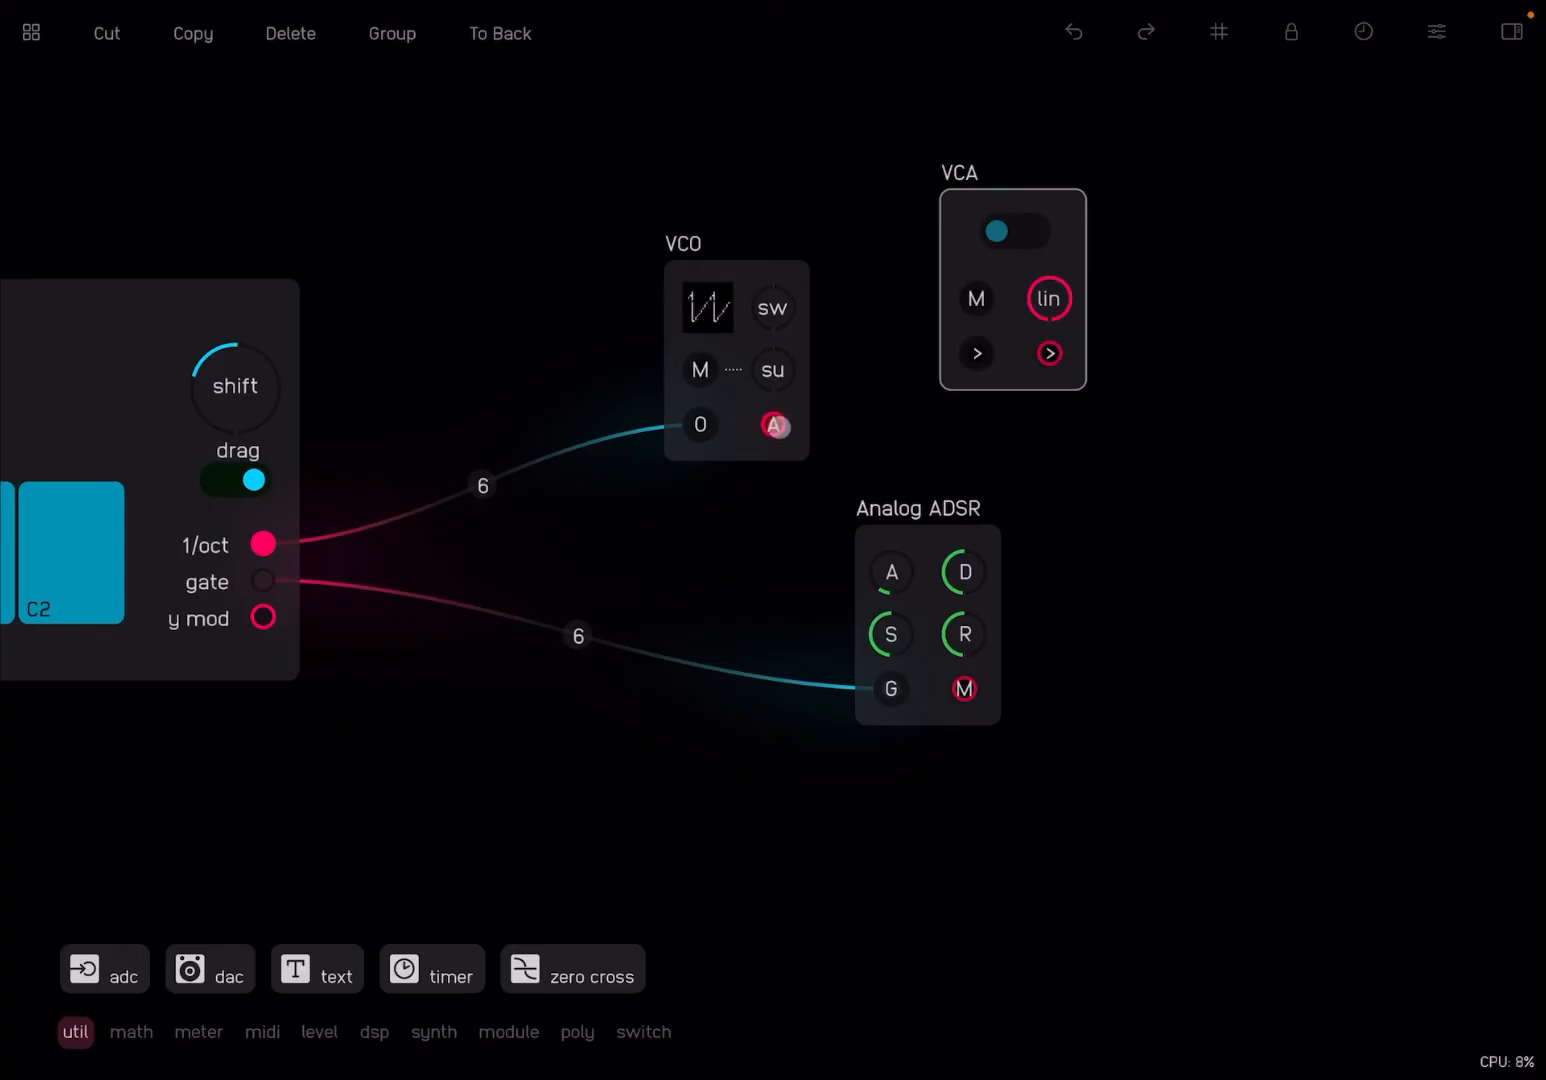
Wire the VCO's A output into the VCA input
left_click_drag(773, 424, 973, 358)
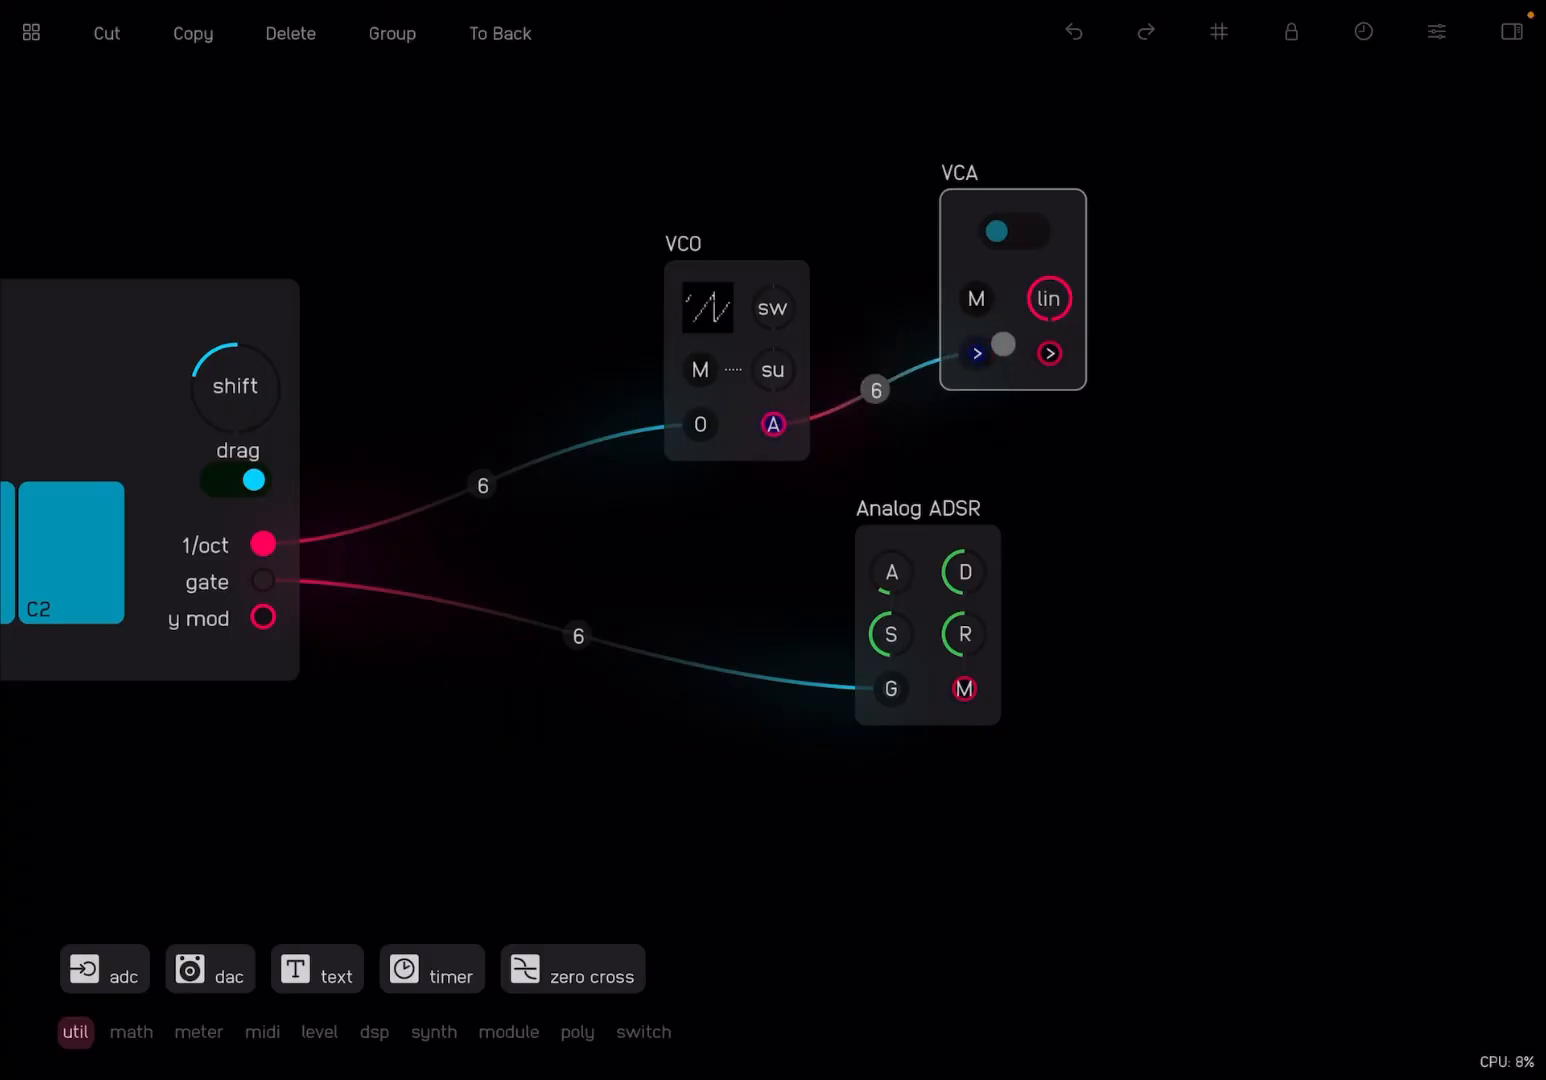
left_click(1012, 231)
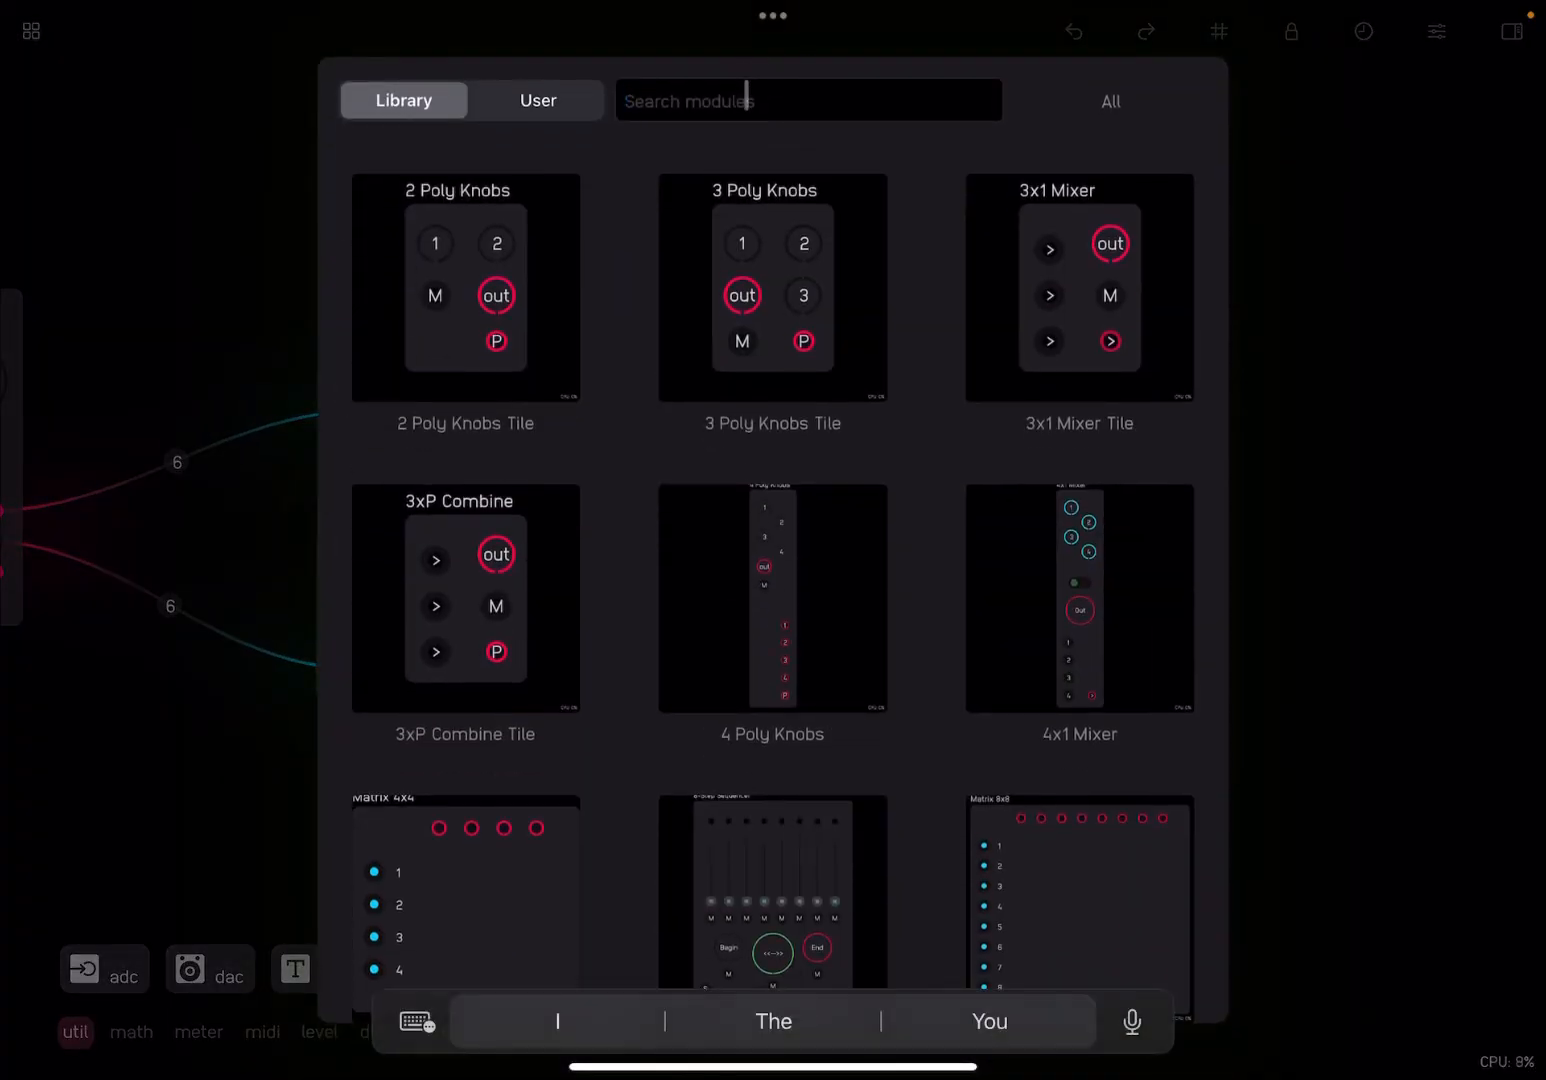
Add an Output meter via an 'Output' search and route the VCA output into it
type("Output")
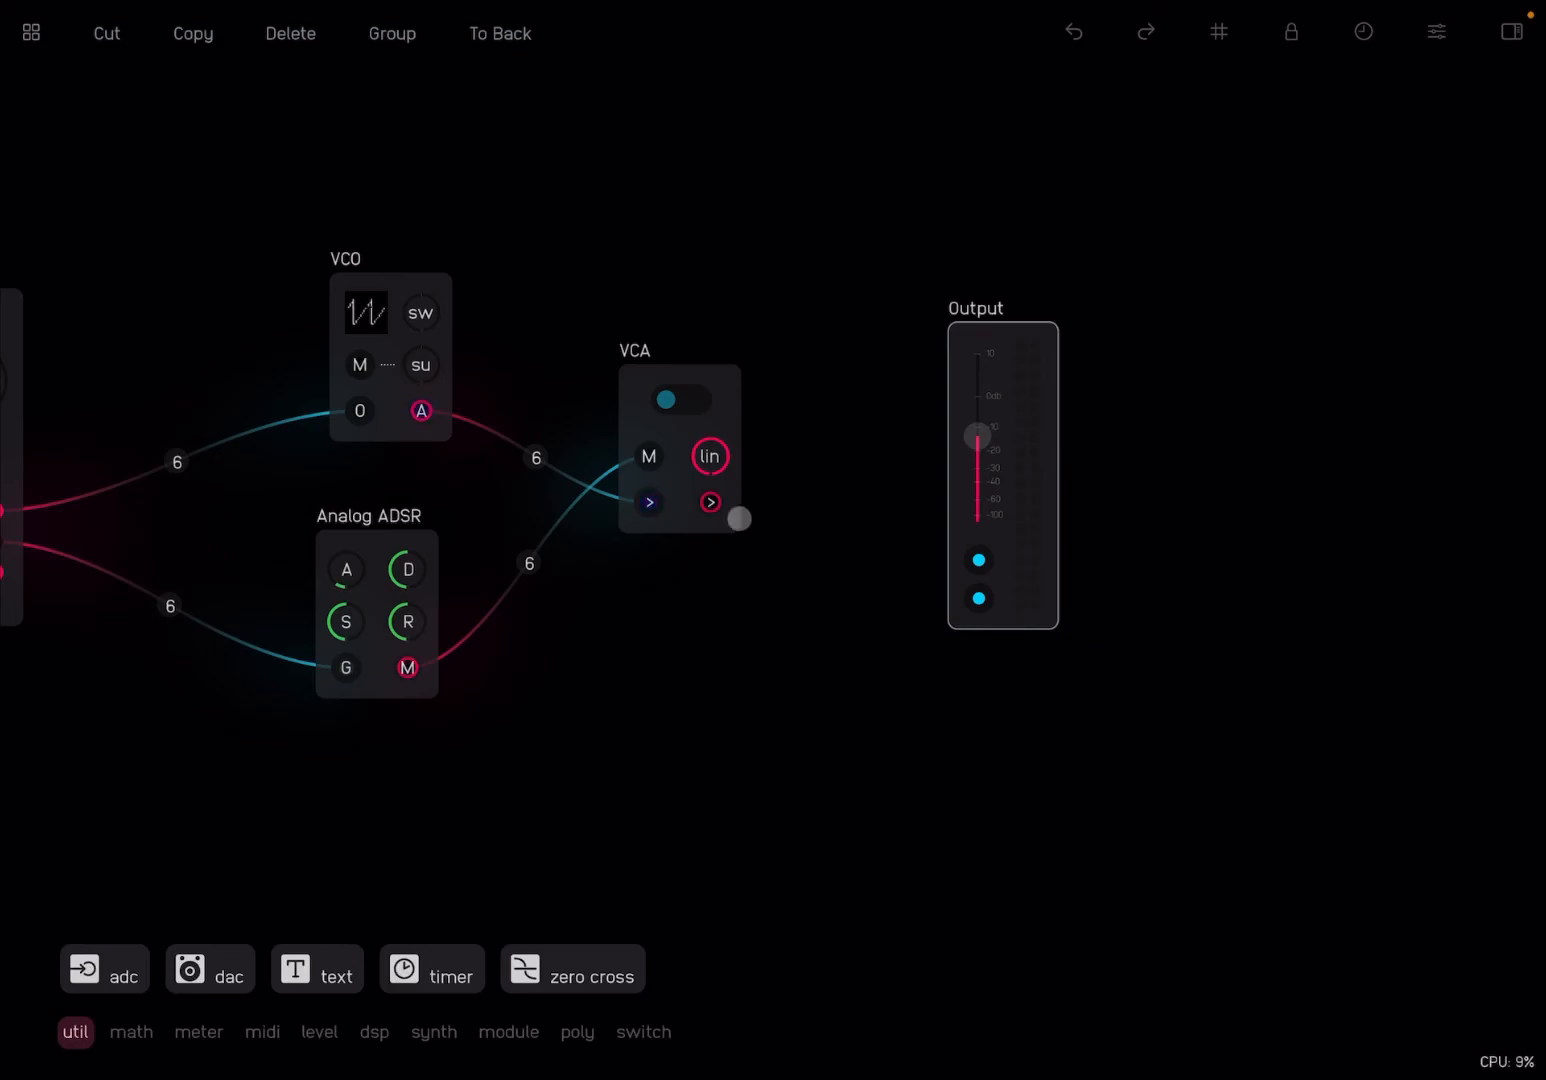
left_click_drag(738, 518, 823, 570)
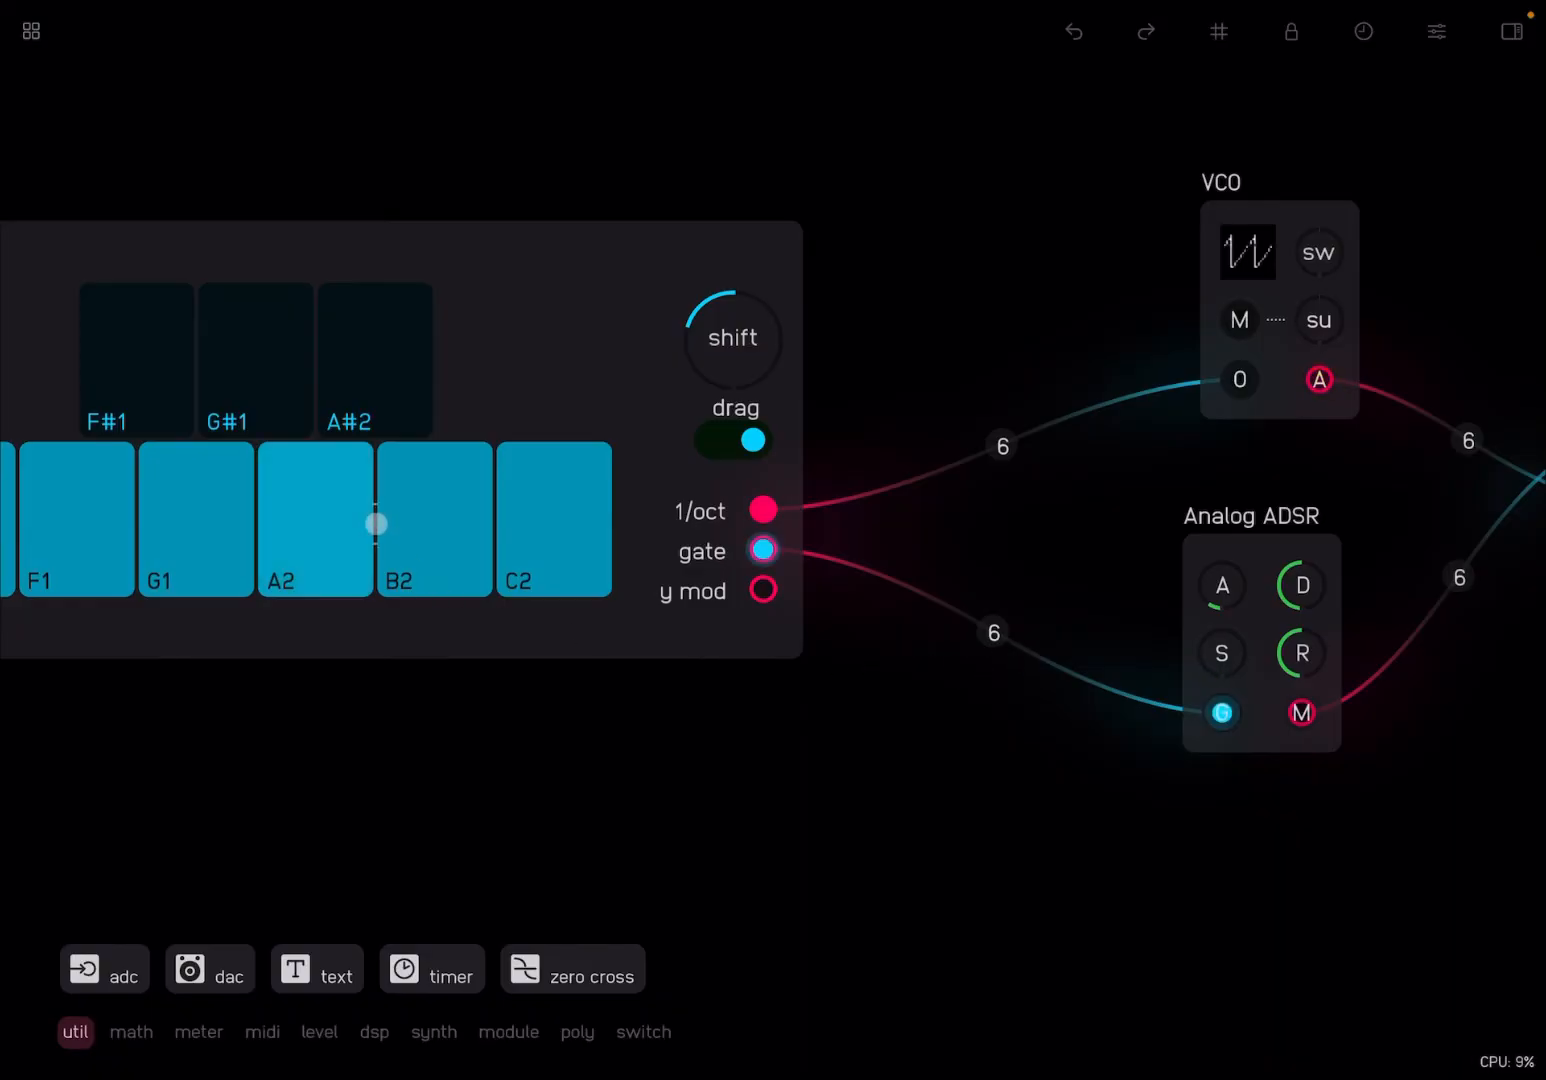
left_click(1318, 380)
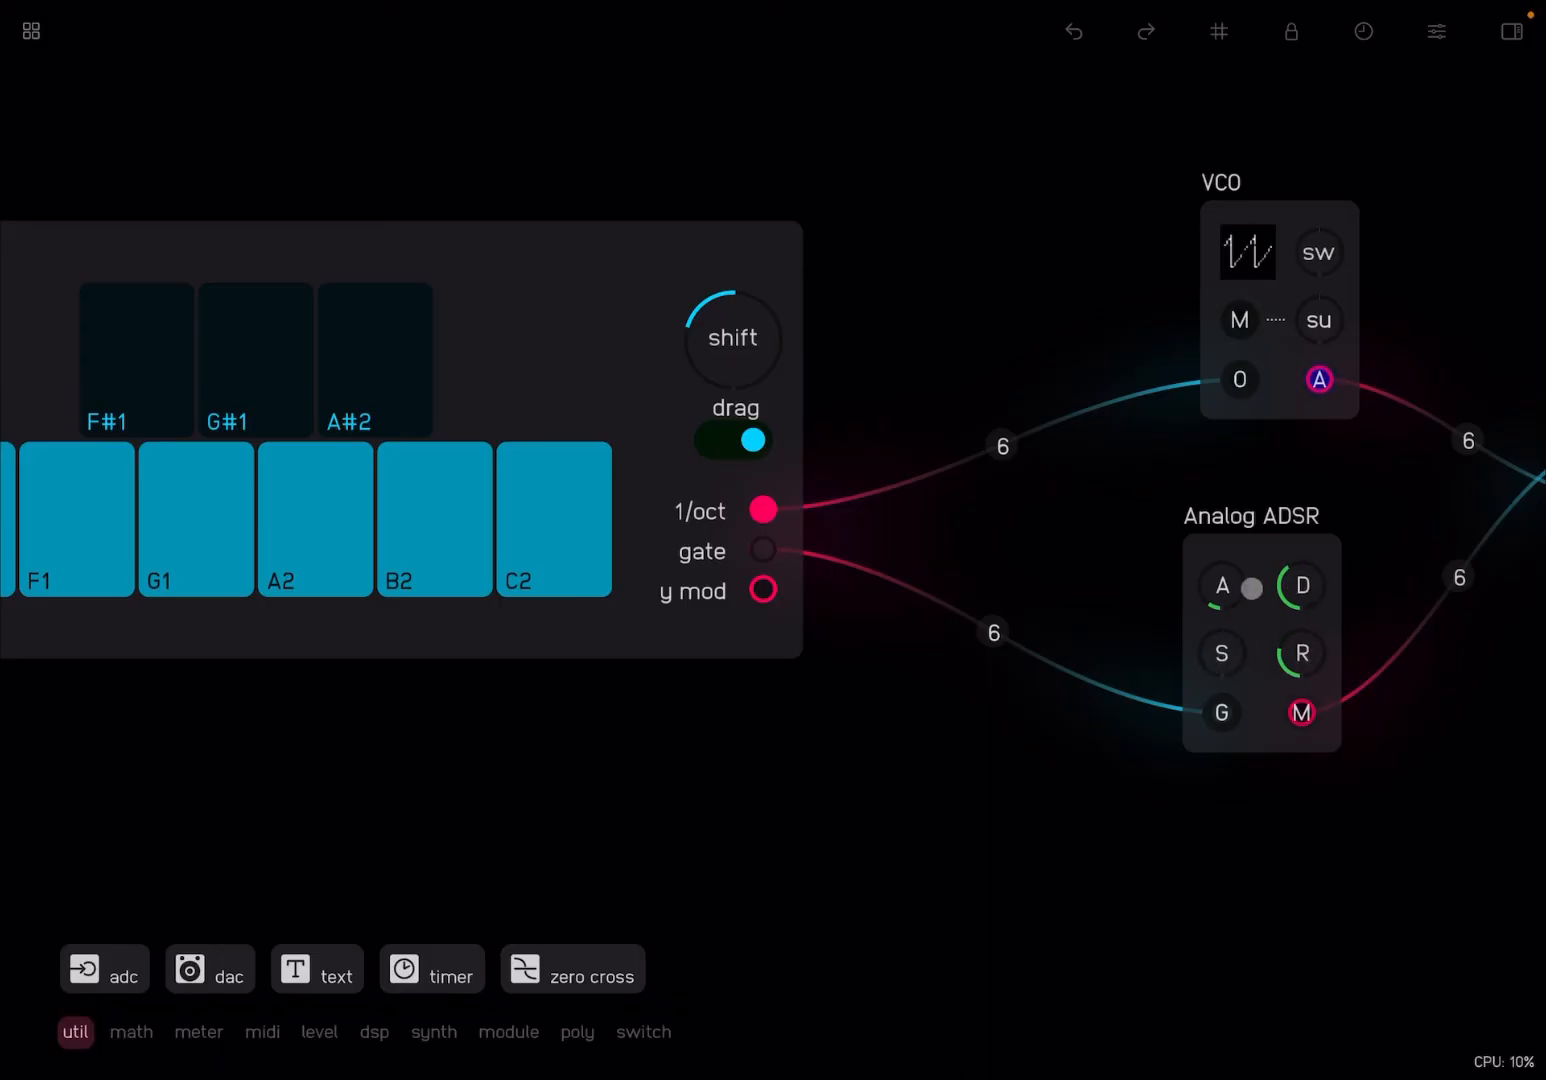
left_click(283, 492)
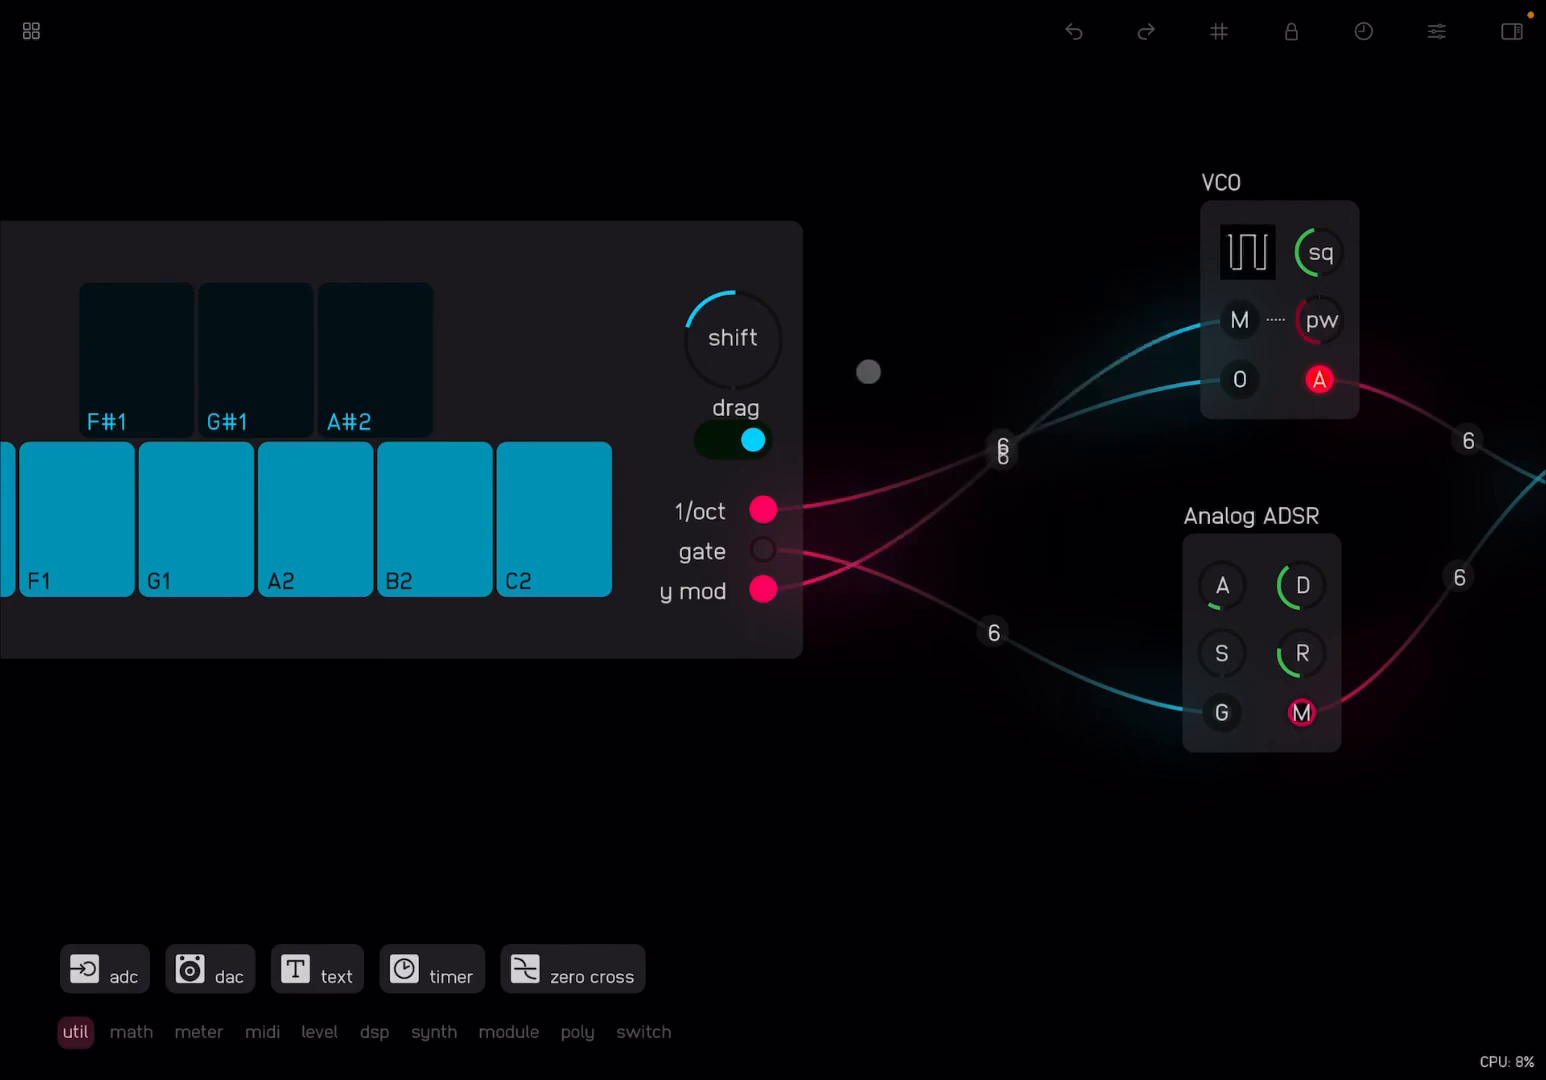
Wire the Keyboard y mod output into the VCO's M waveform modulation input
left_click(332, 549)
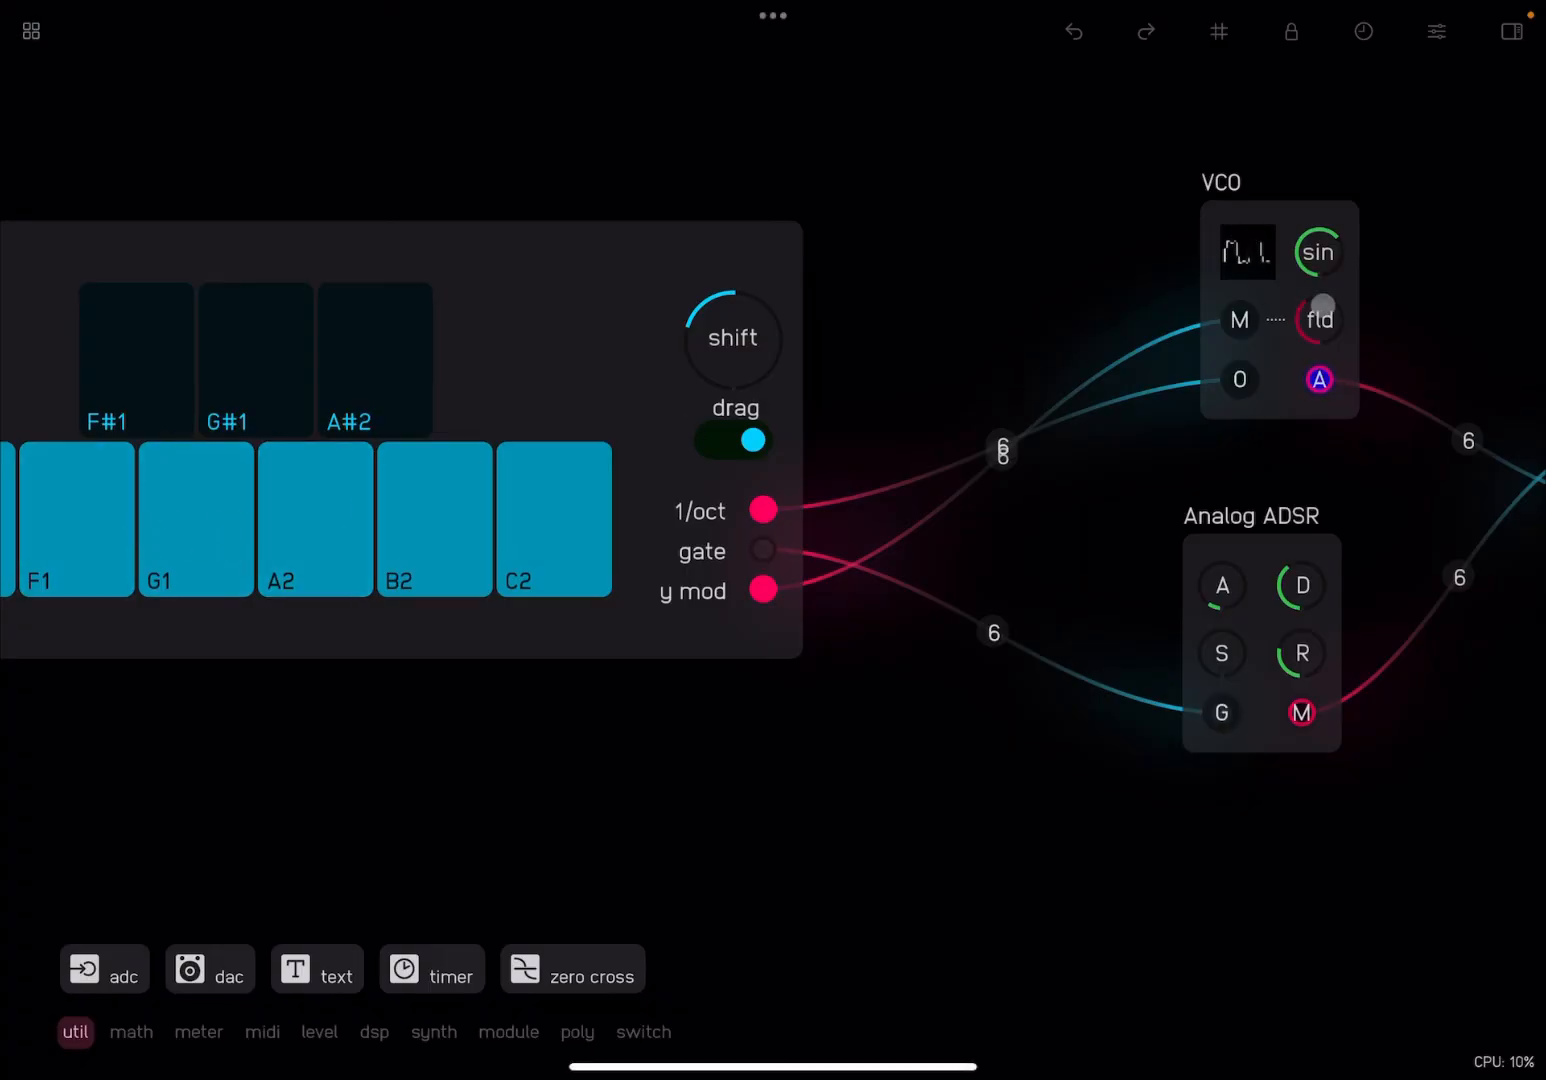
Adjust the VCO knobs, shift the keyboard down to C0–C1, and play A1
left_click(1318, 381)
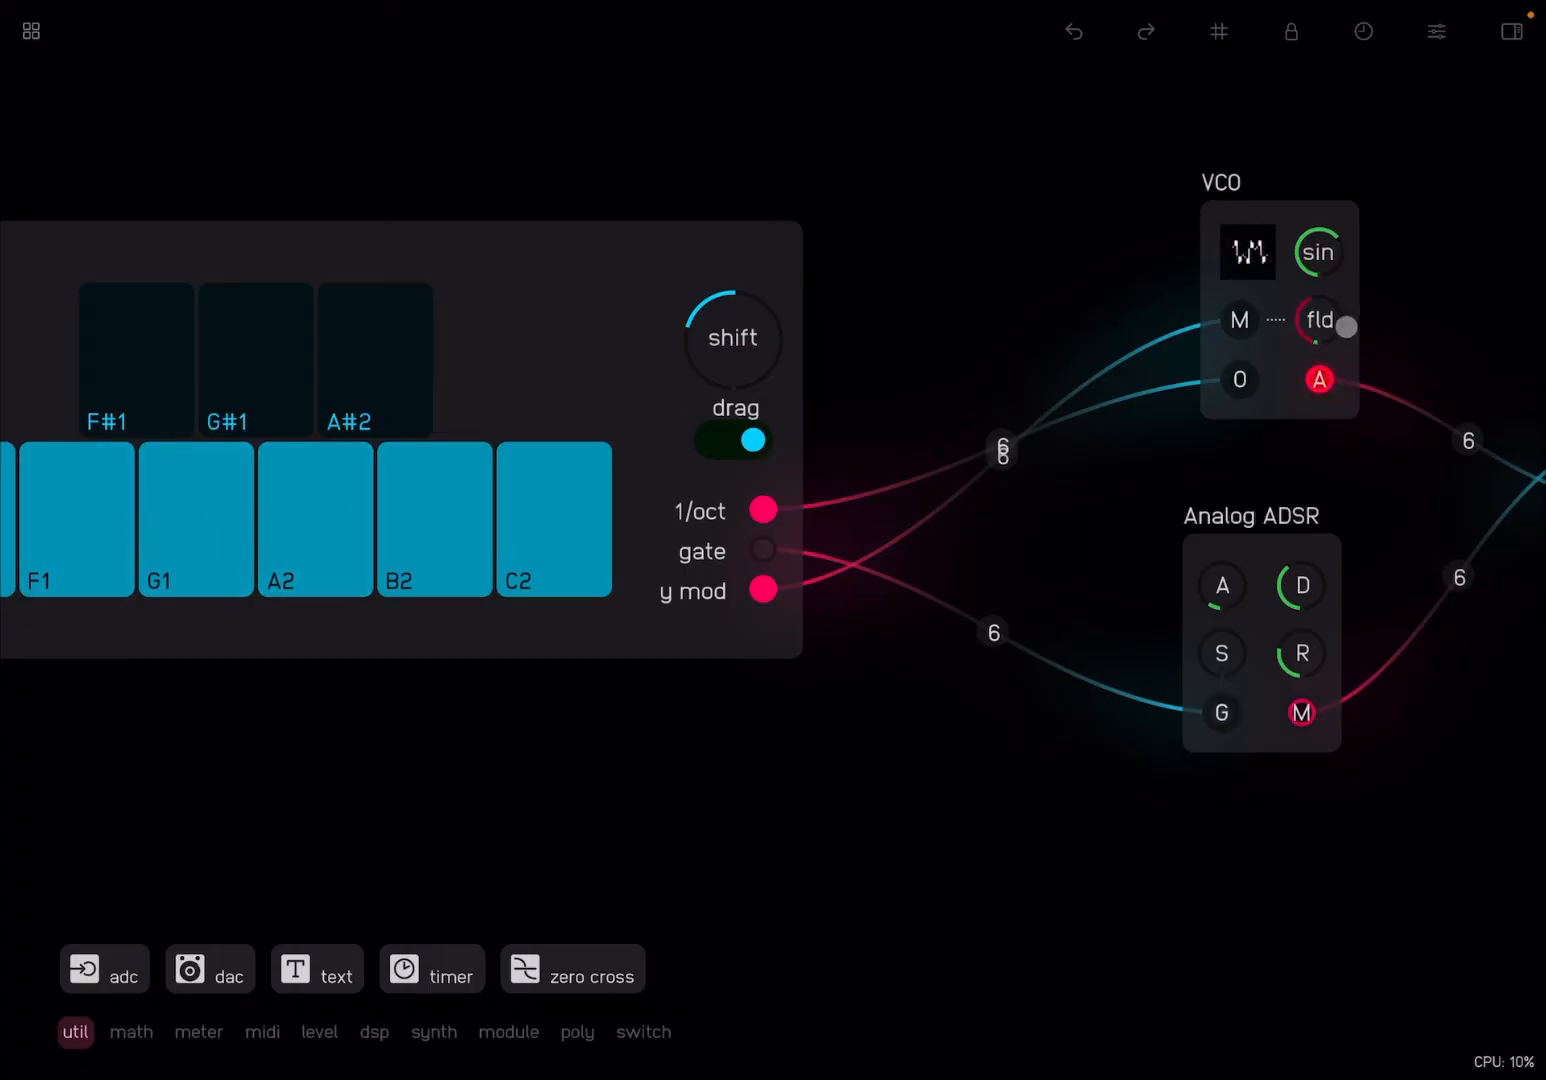
left_click(297, 505)
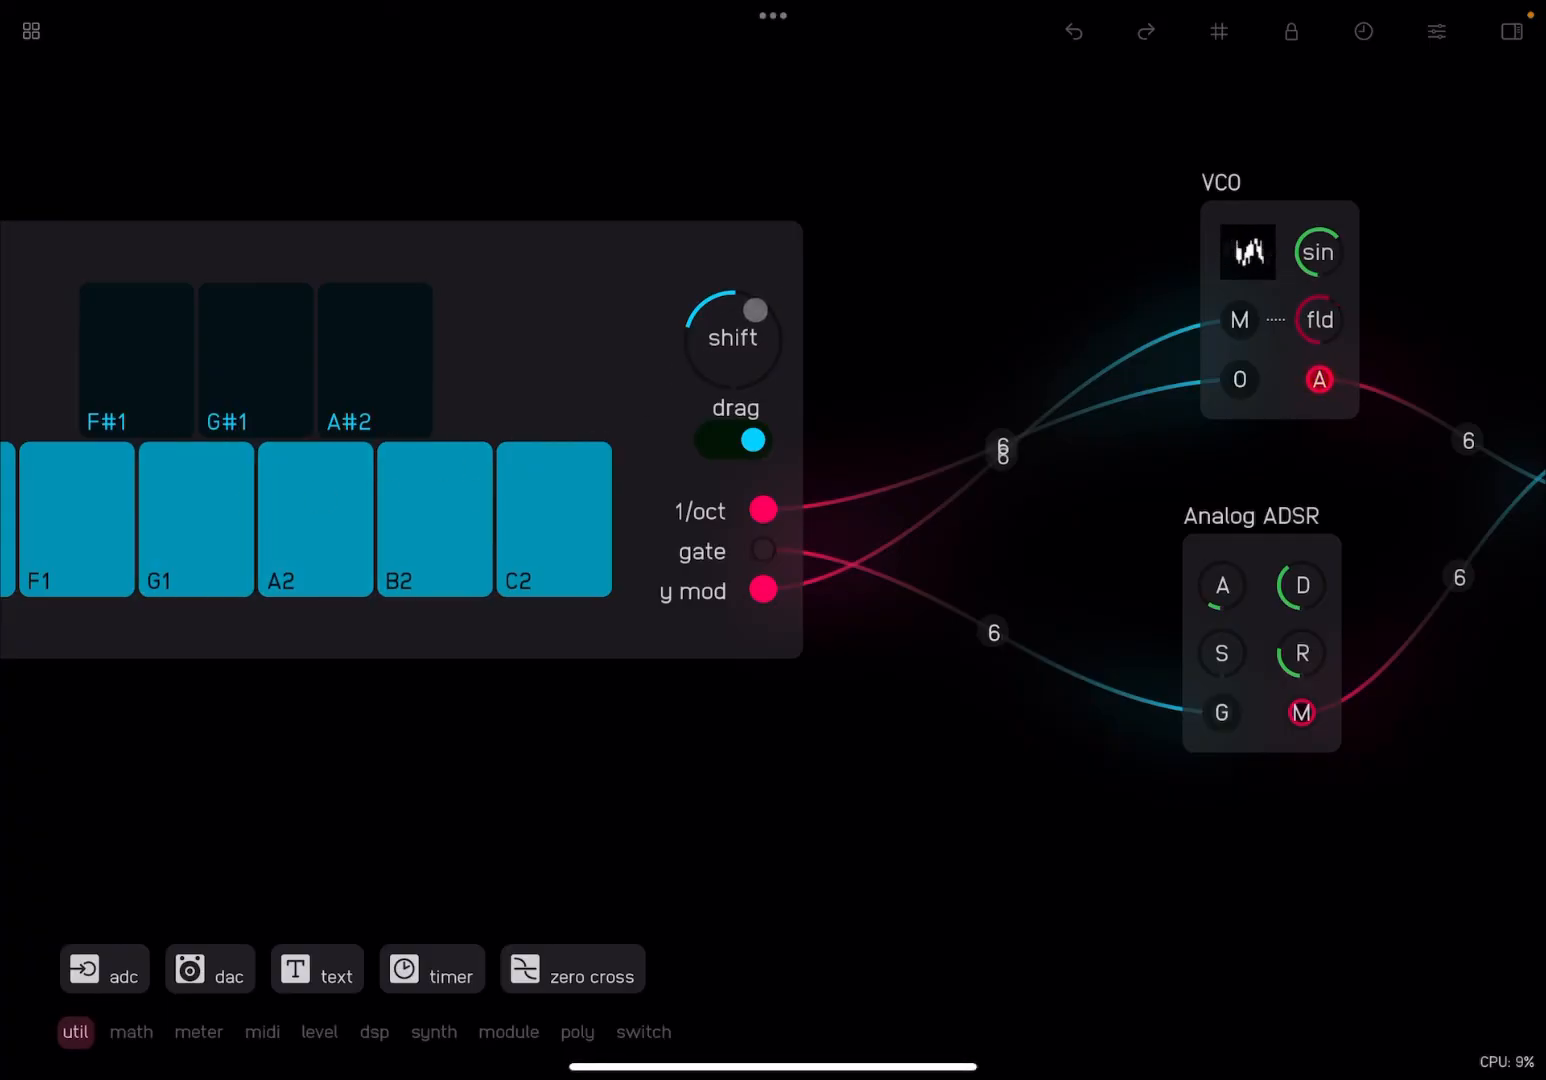
left_click(238, 508)
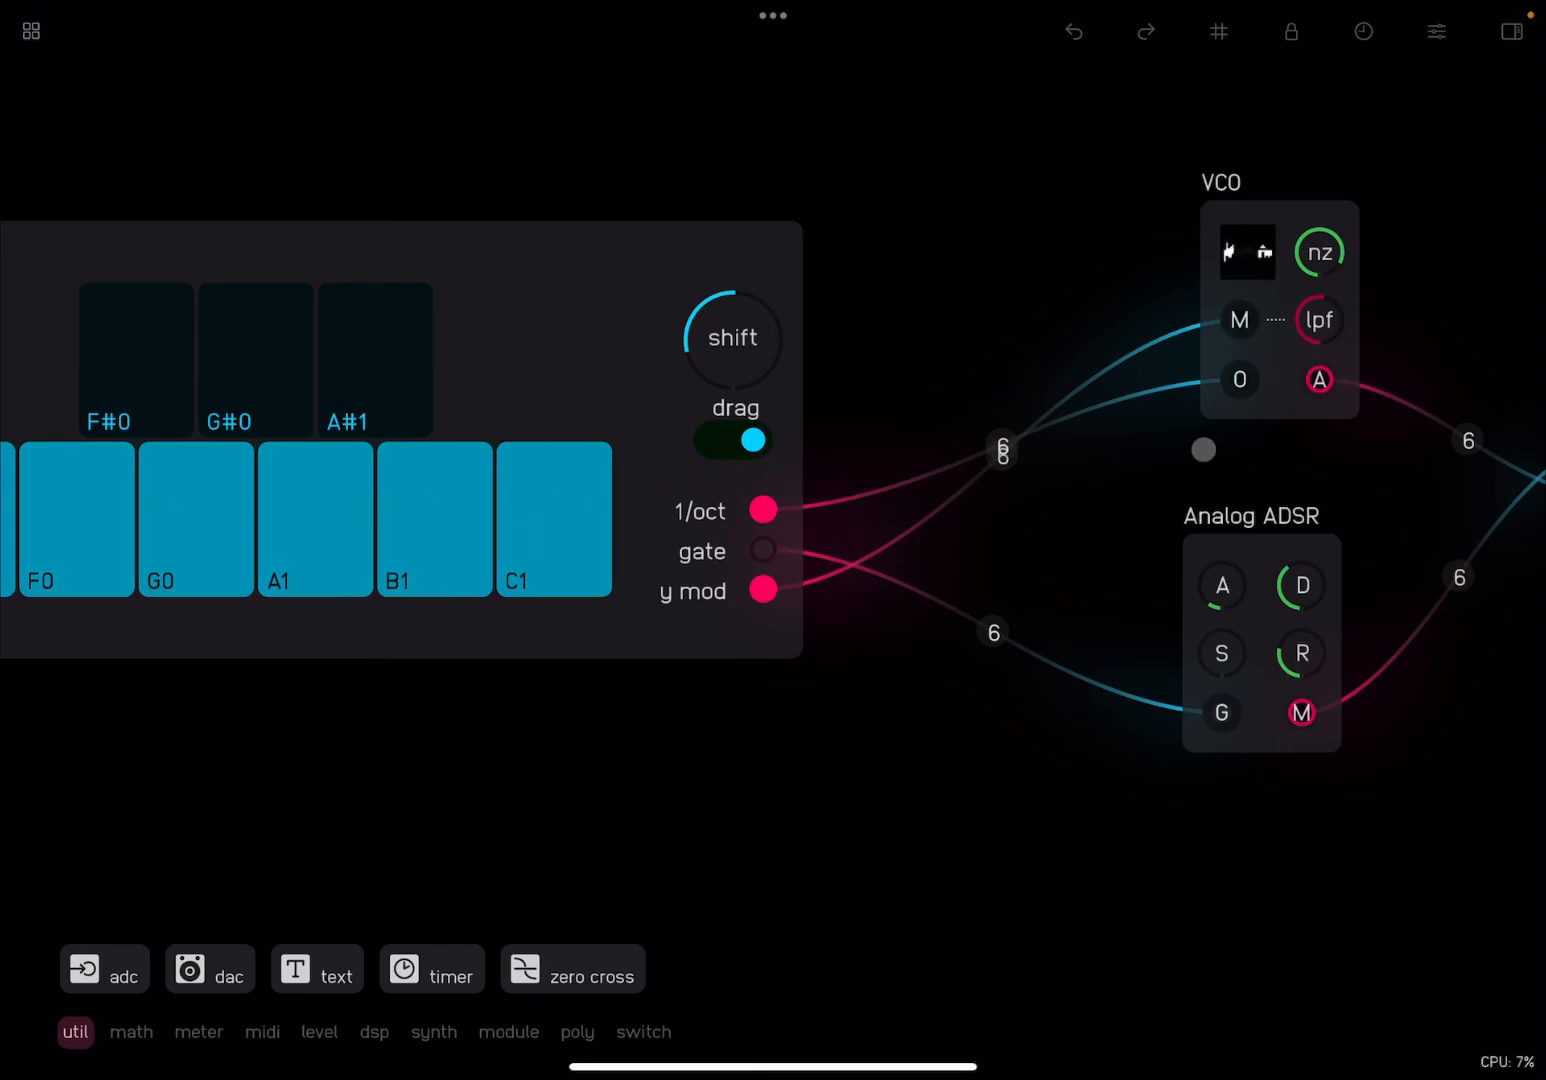
left_click(340, 552)
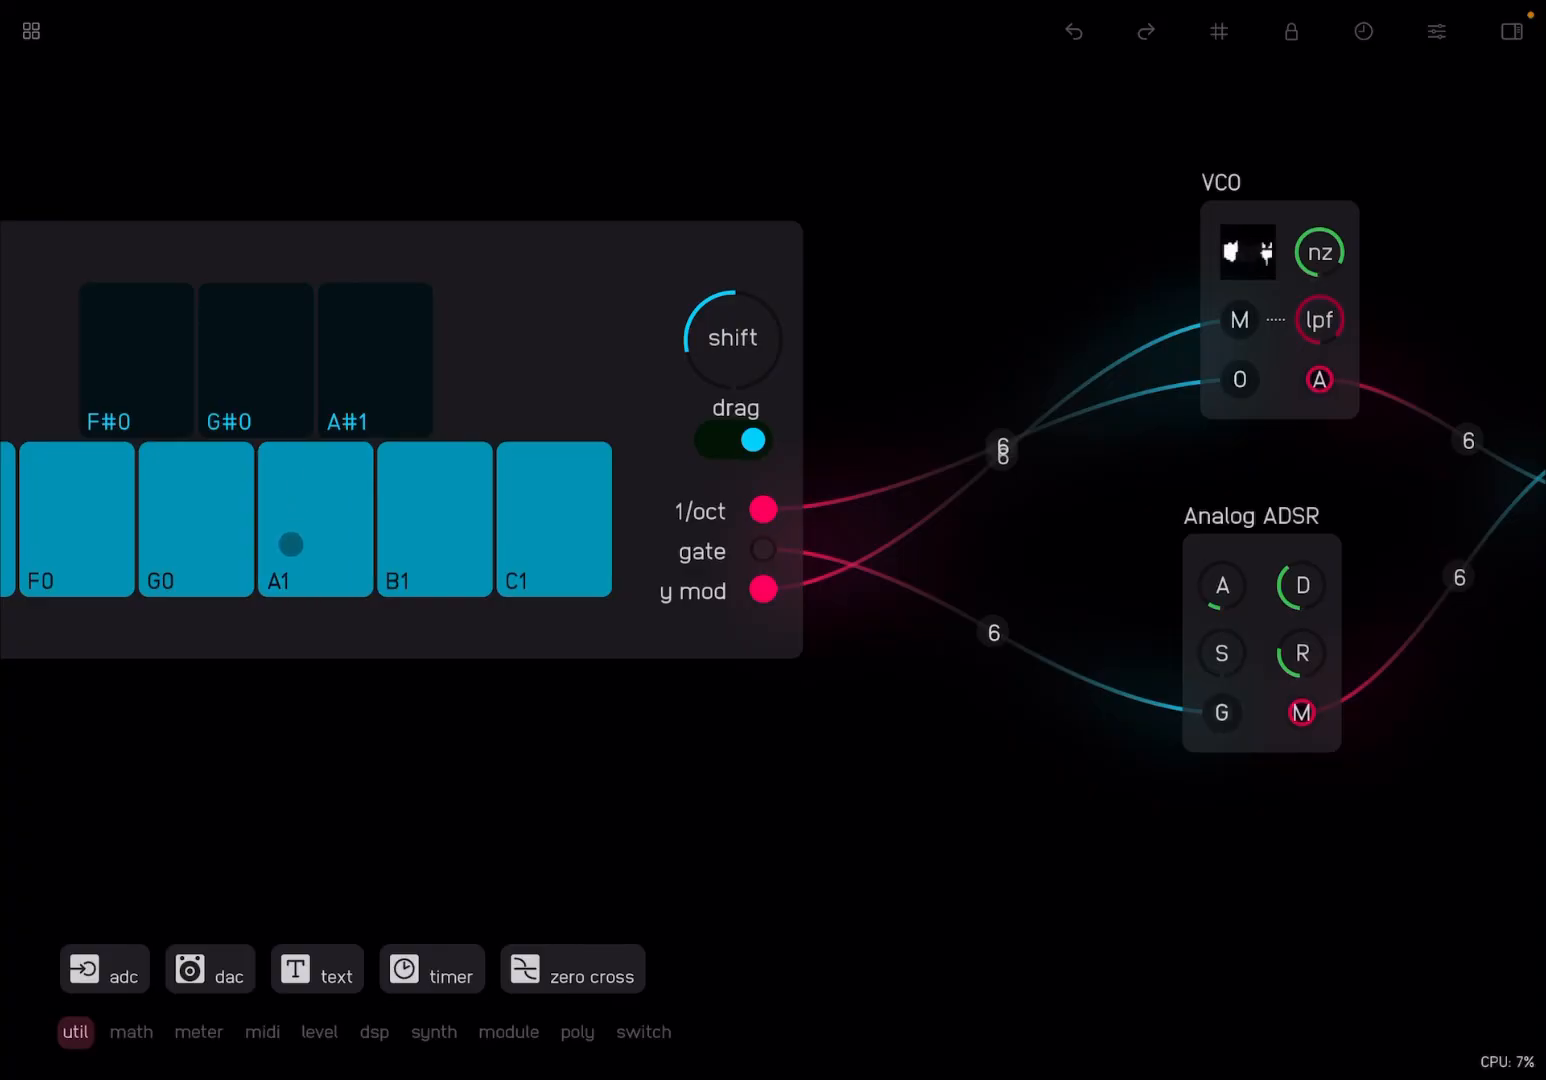
left_click(408, 532)
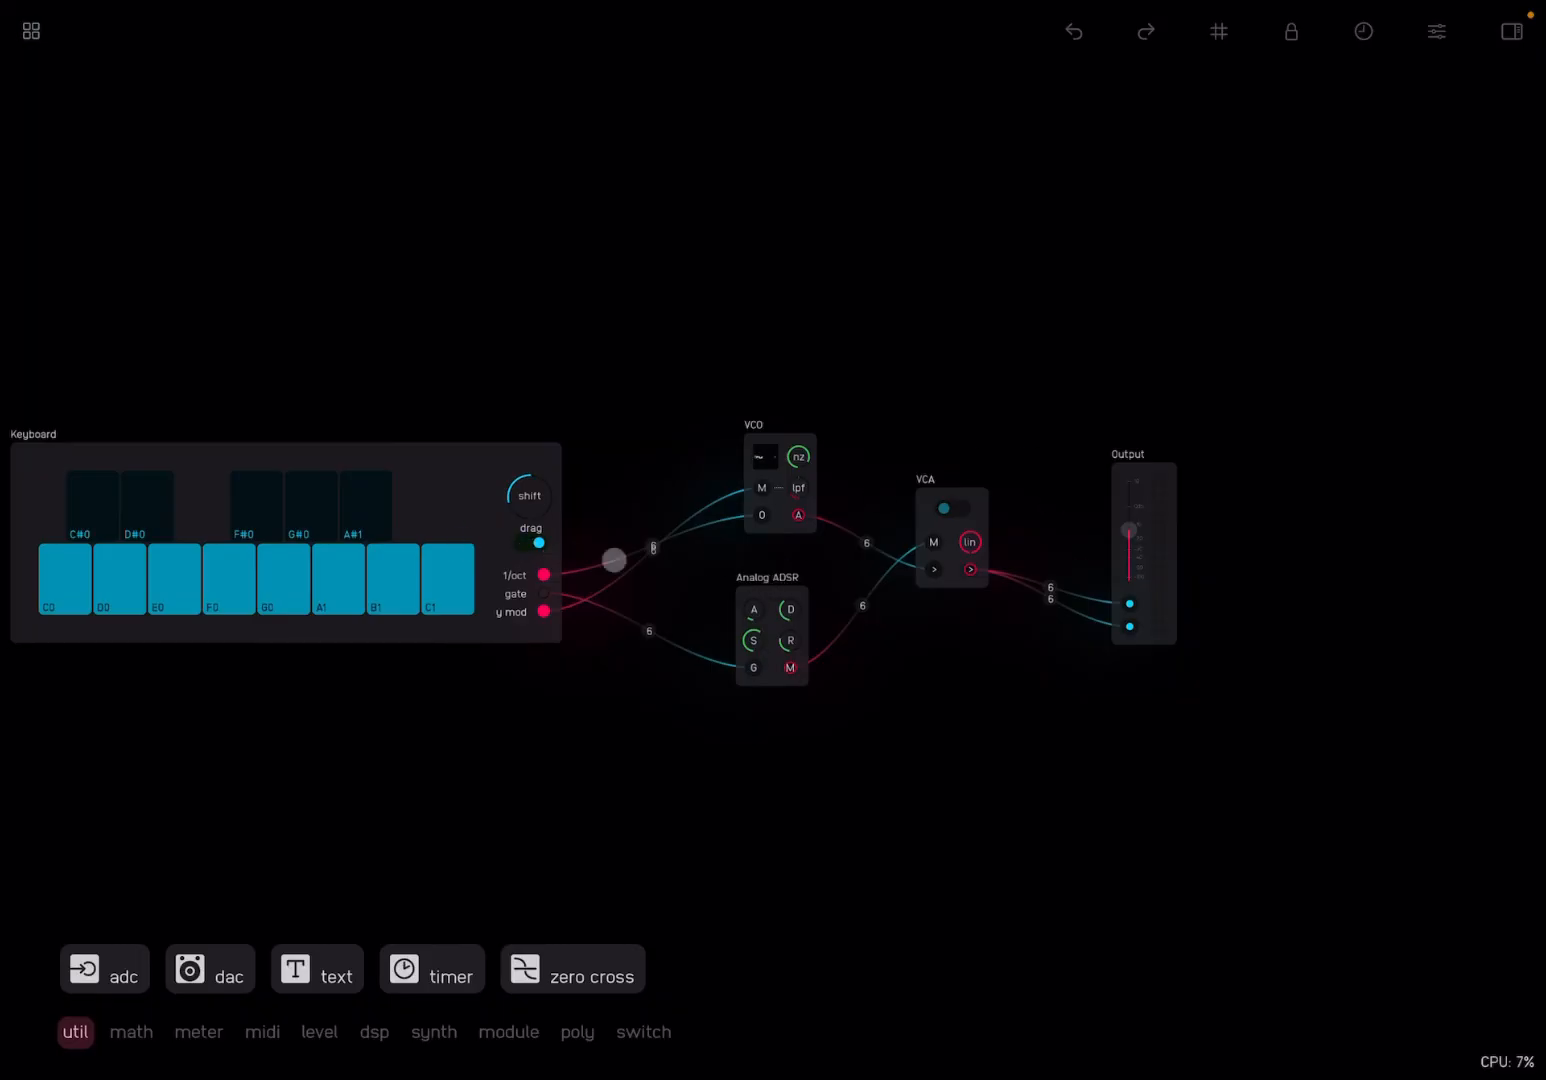
Zoom out over the whole patch and play D0 and A1 while watching the Output meter
left_click_drag(612, 559, 807, 468)
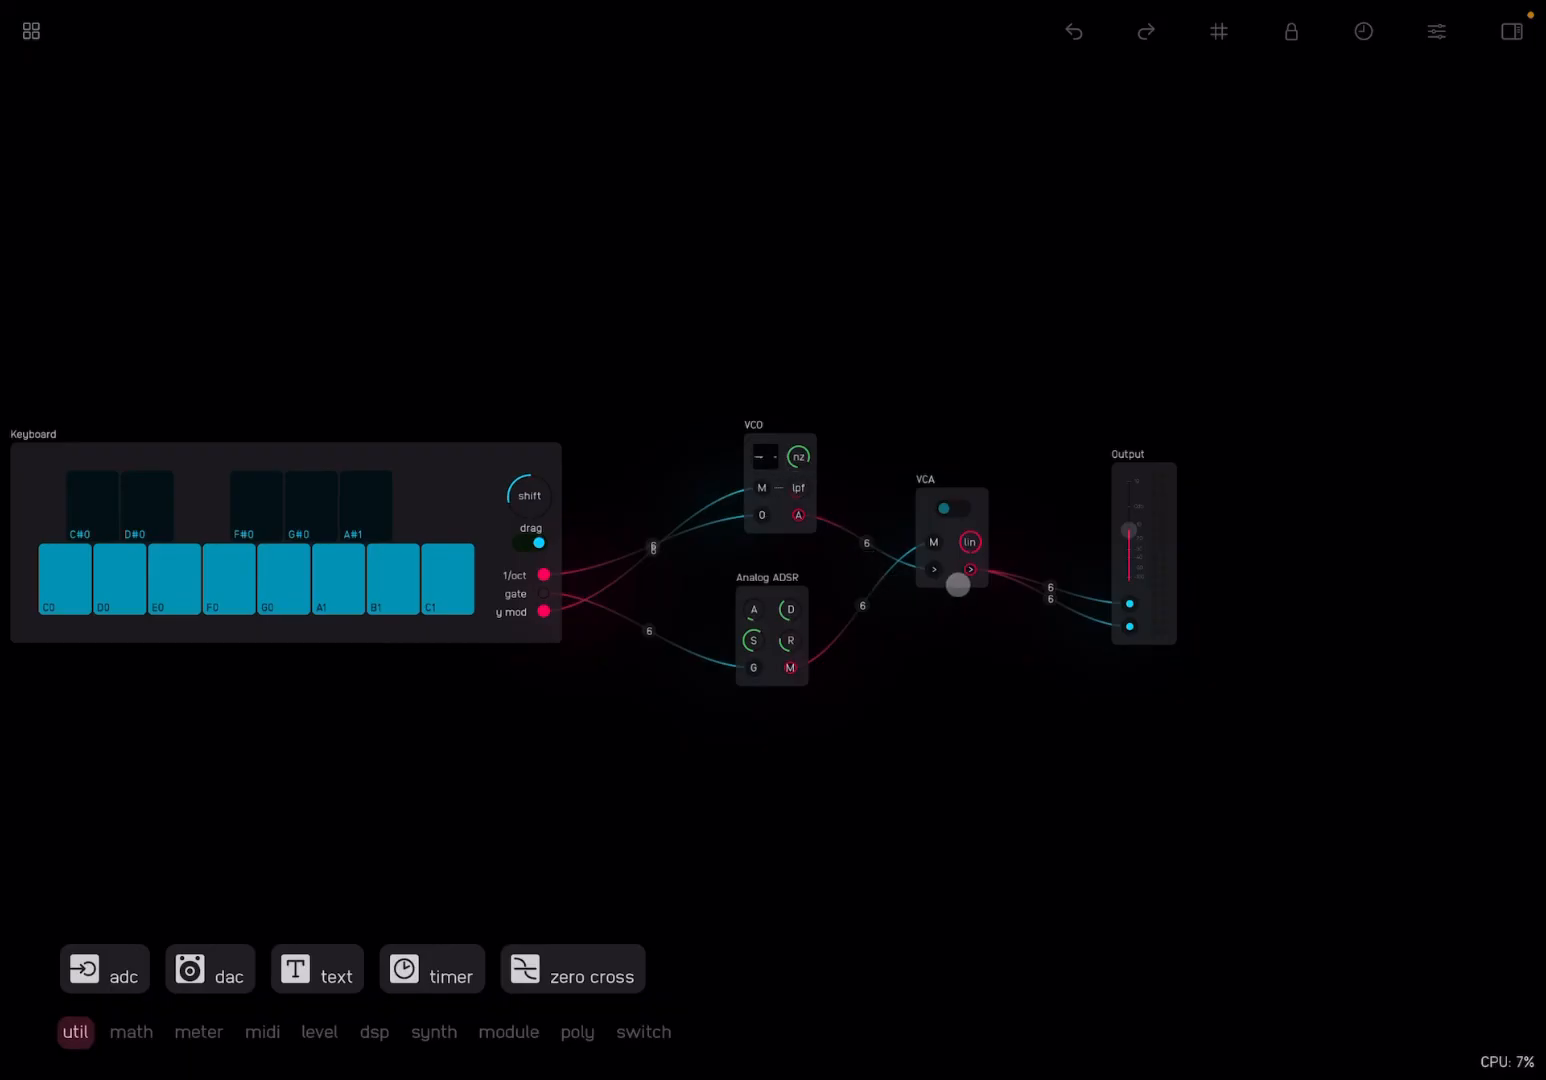
left_click_drag(957, 587, 978, 526)
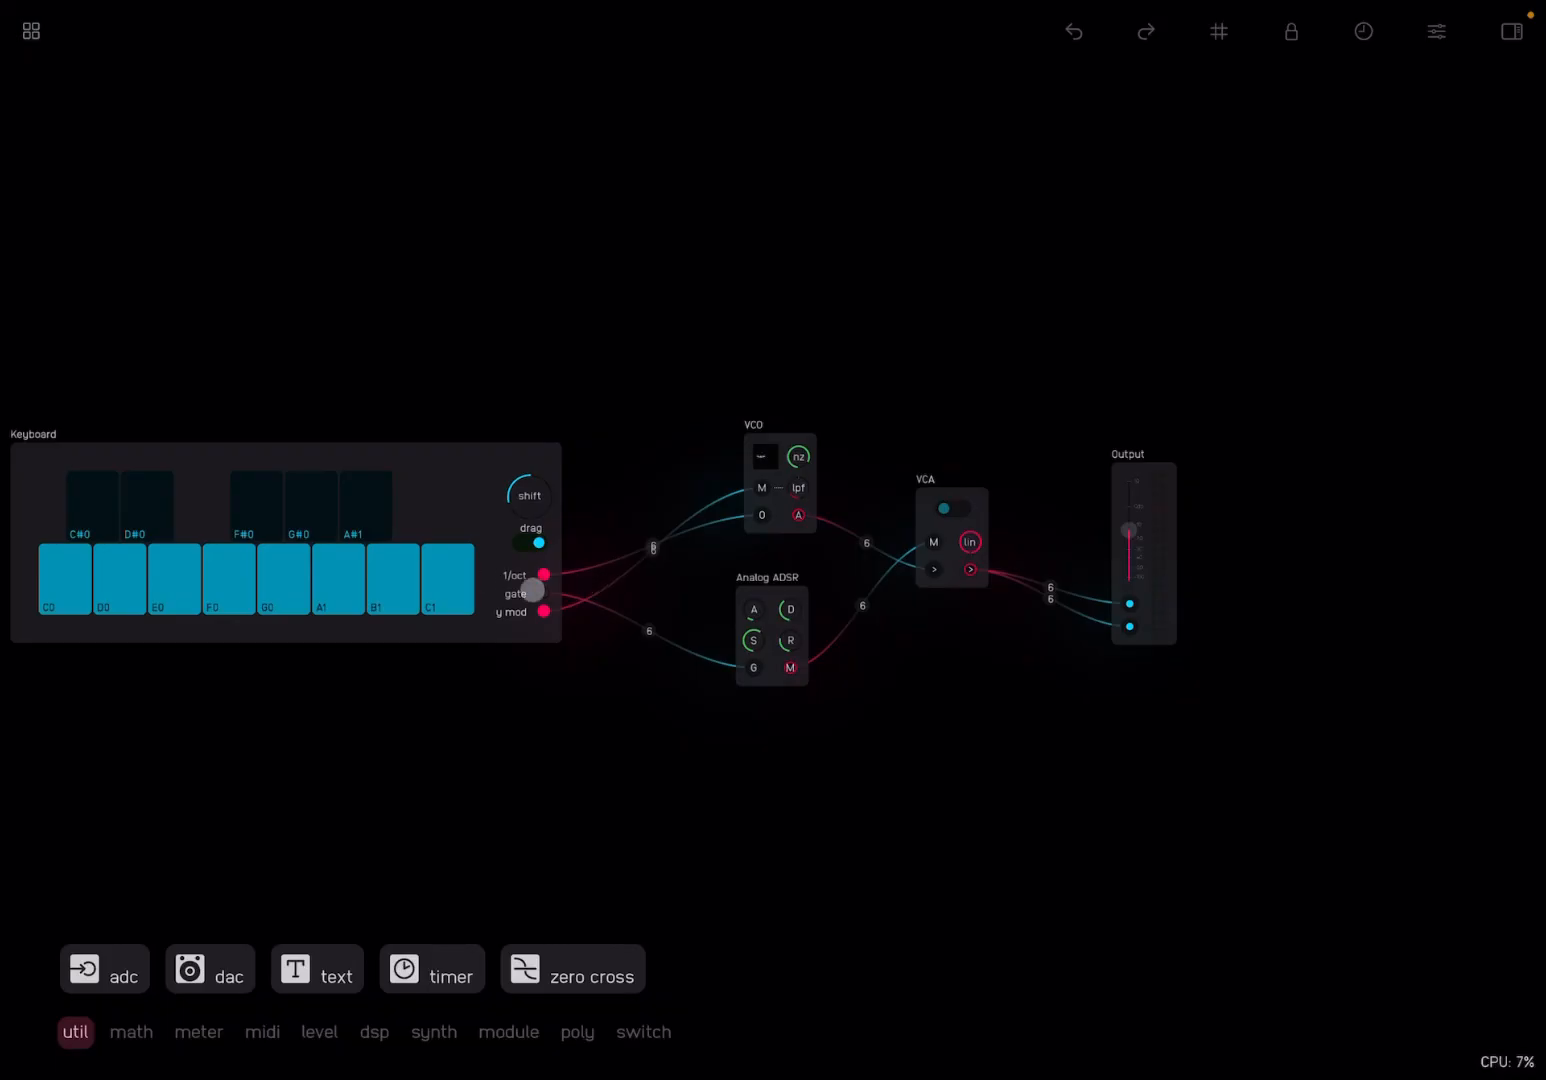
left_click(273, 590)
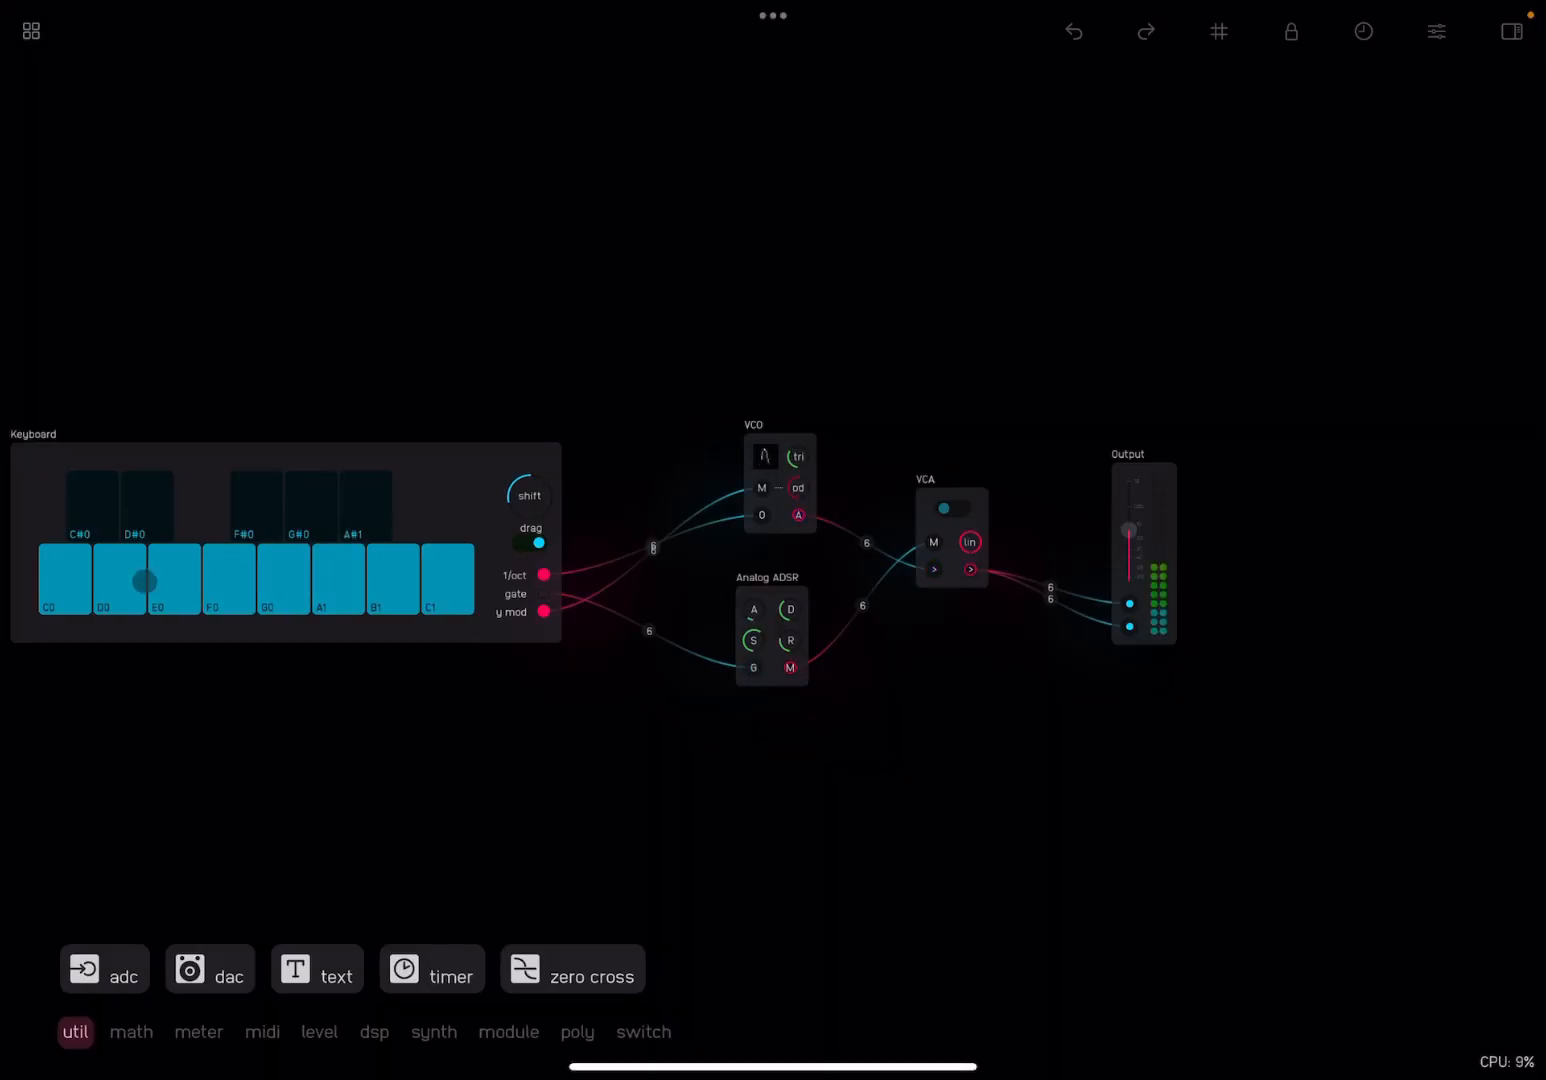
left_click(395, 578)
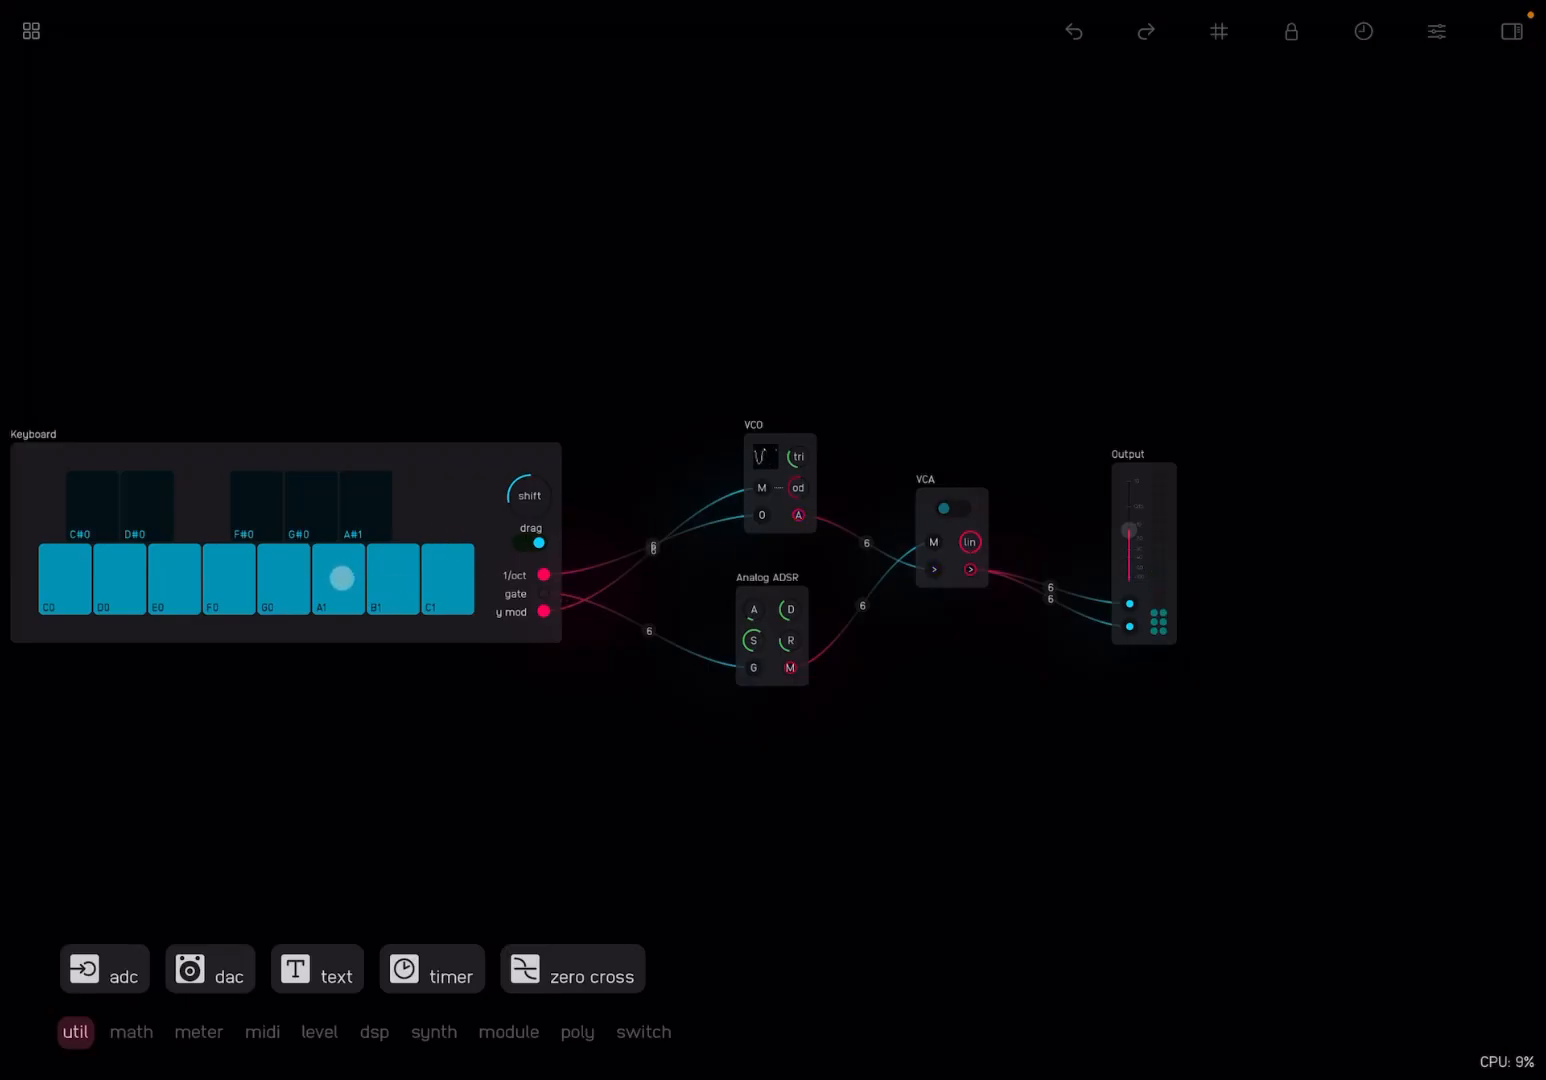
left_click(109, 586)
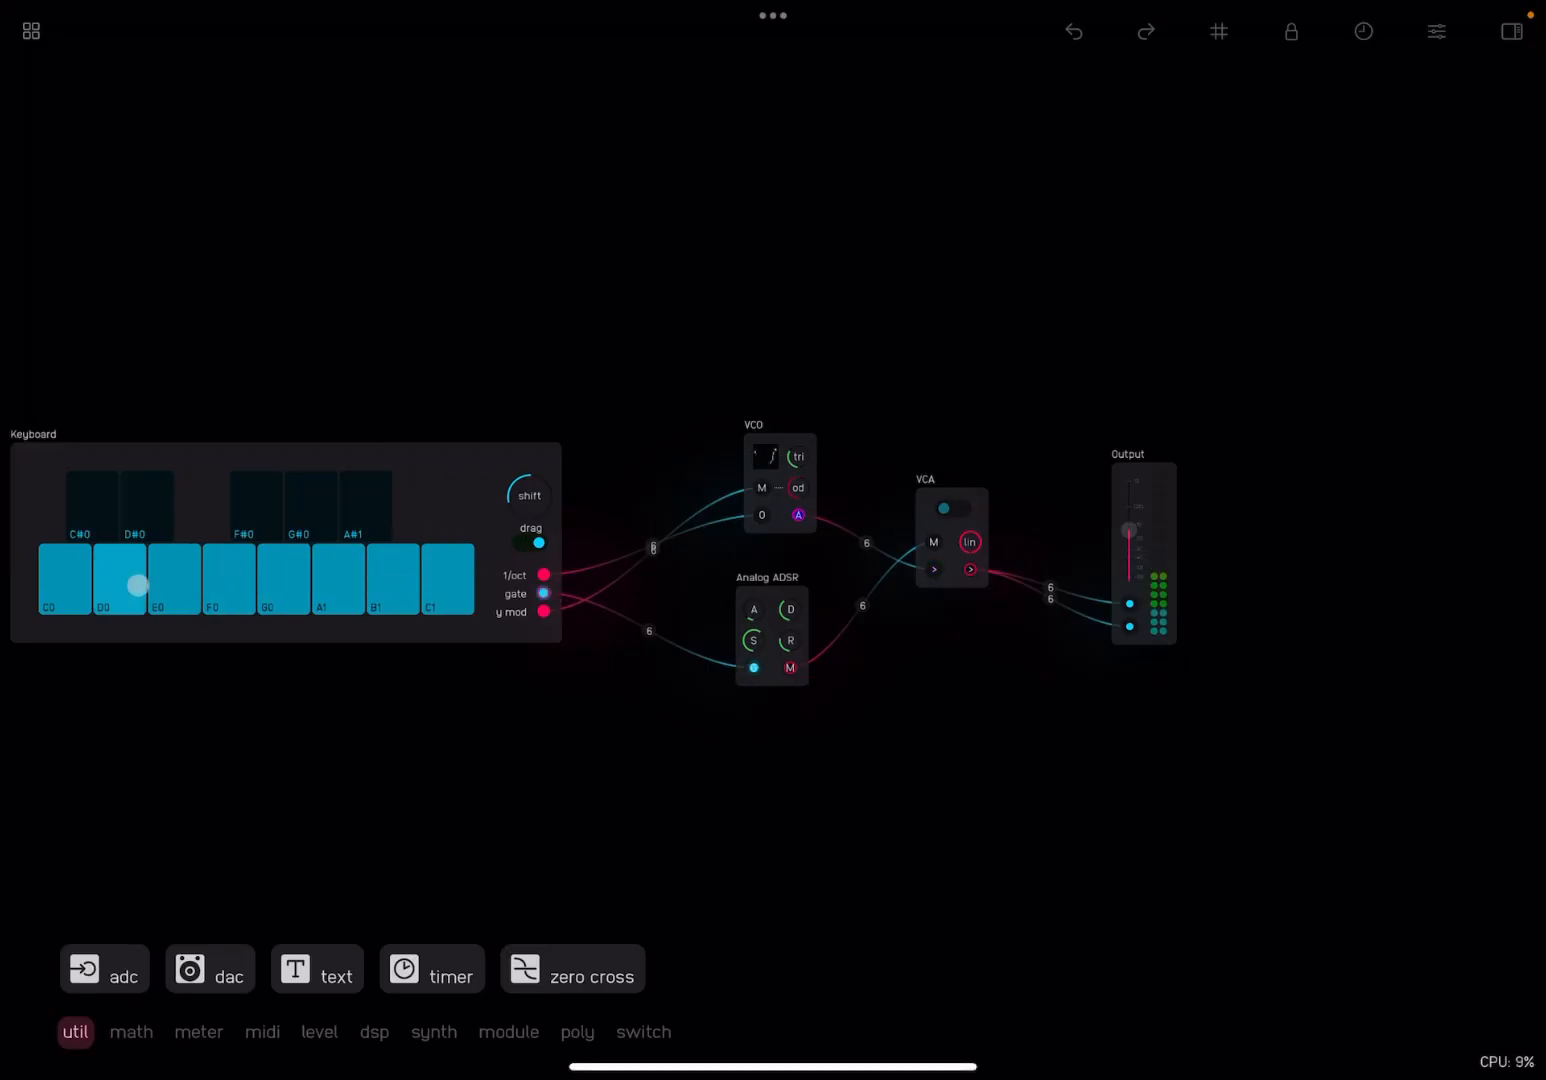